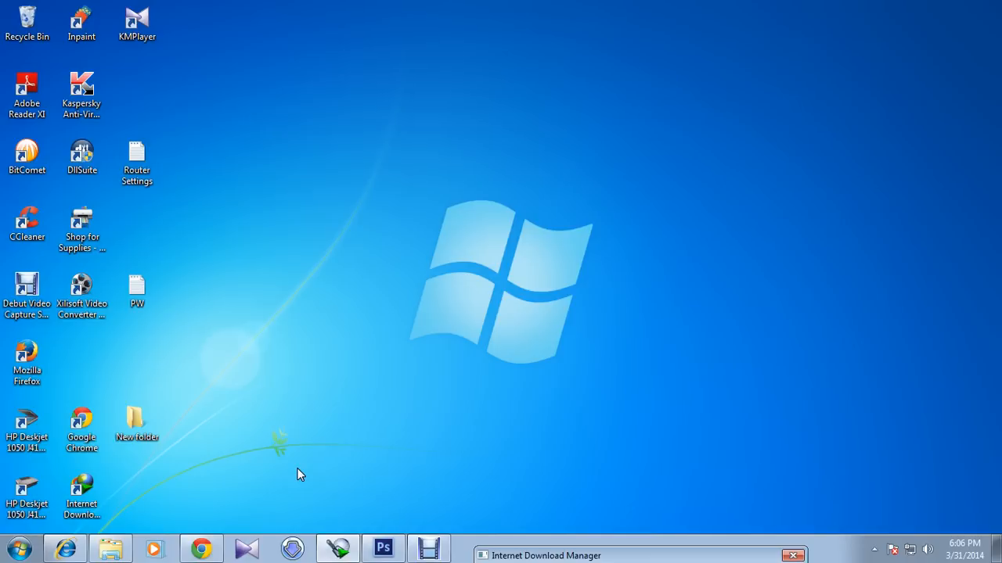
# Step: Launch Photoshop from the taskbar to an empty workspace
pyautogui.click(382, 547)
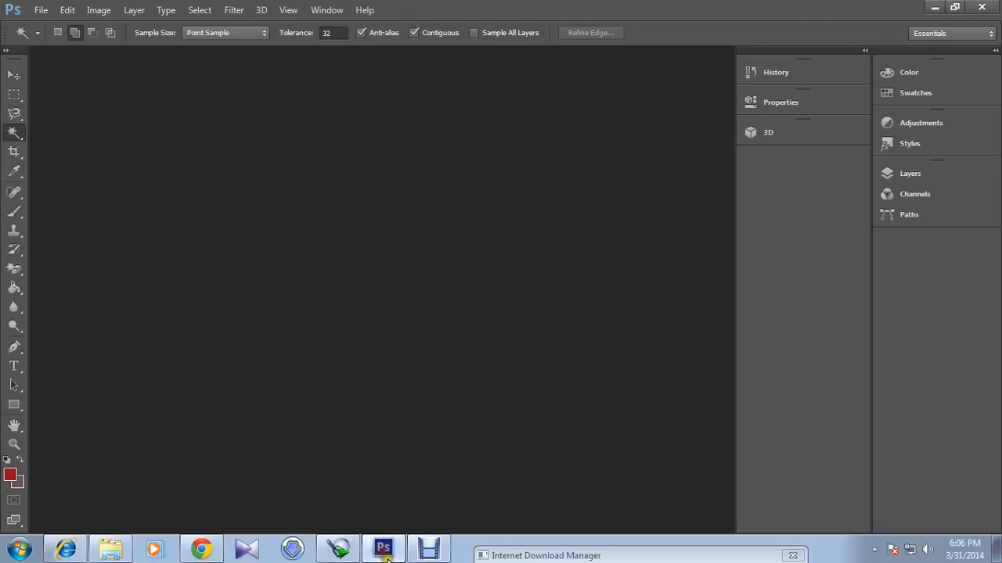
pyautogui.moveTo(398, 504)
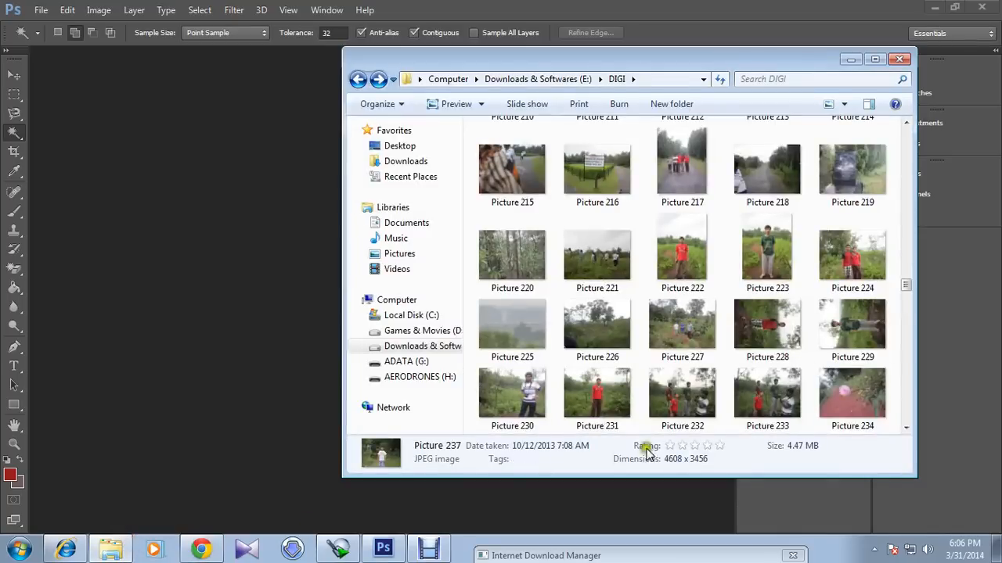
# Step: Load Picture 222, the portrait of the man in a red shirt in a grassy field
pyautogui.click(682, 251)
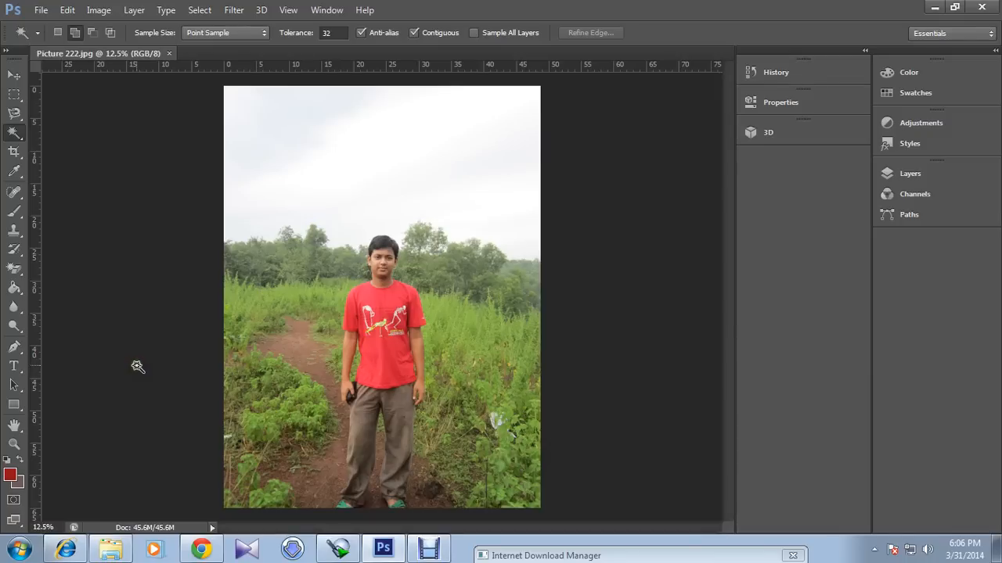
pyautogui.moveTo(135, 370)
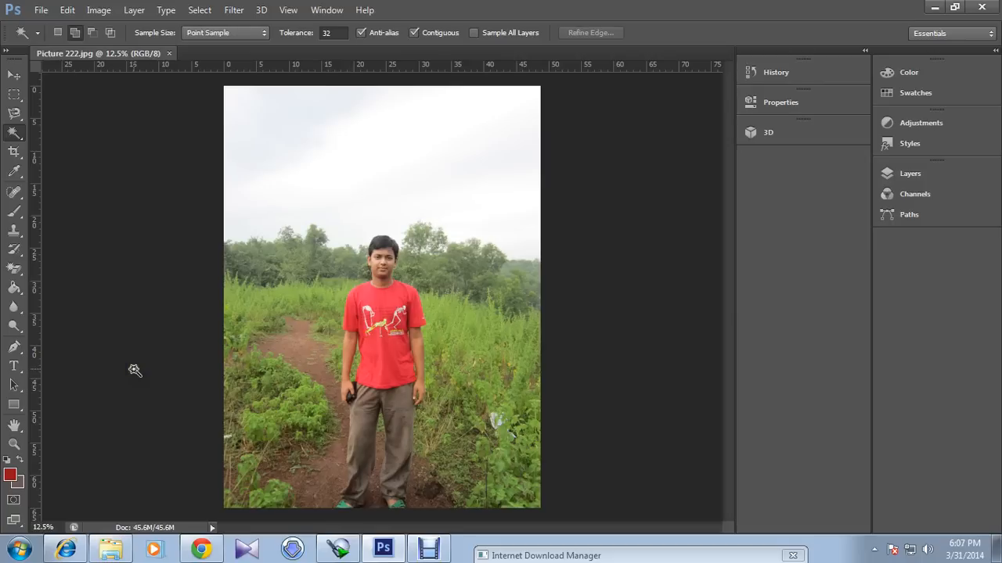
pyautogui.moveTo(138, 371)
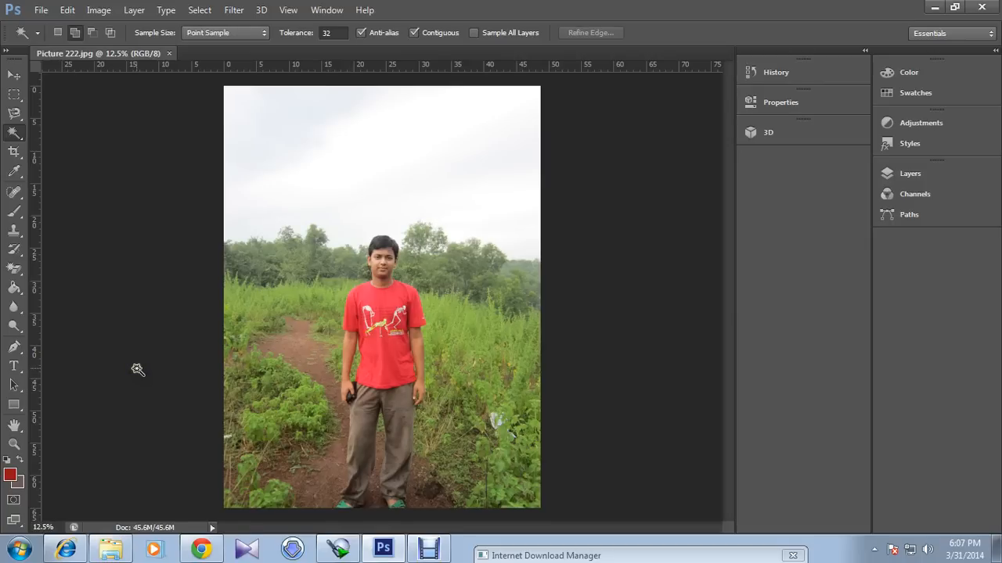
pyautogui.moveTo(134, 373)
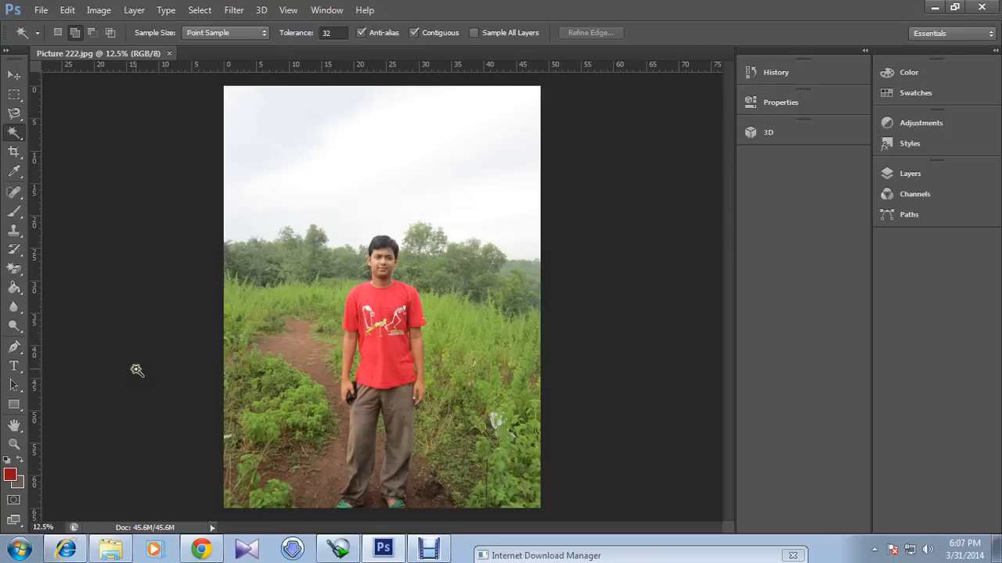
pyautogui.moveTo(138, 370)
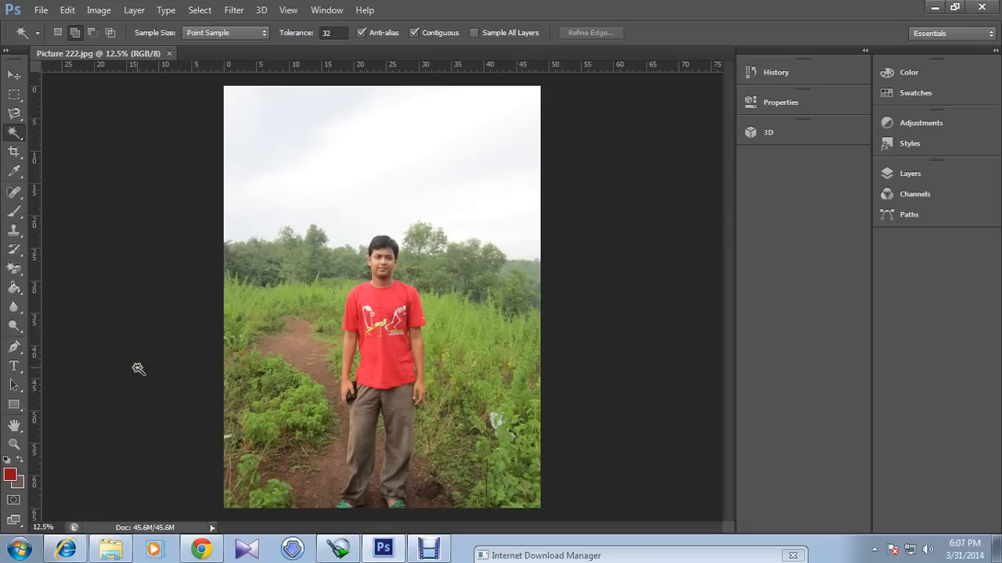
pyautogui.moveTo(141, 368)
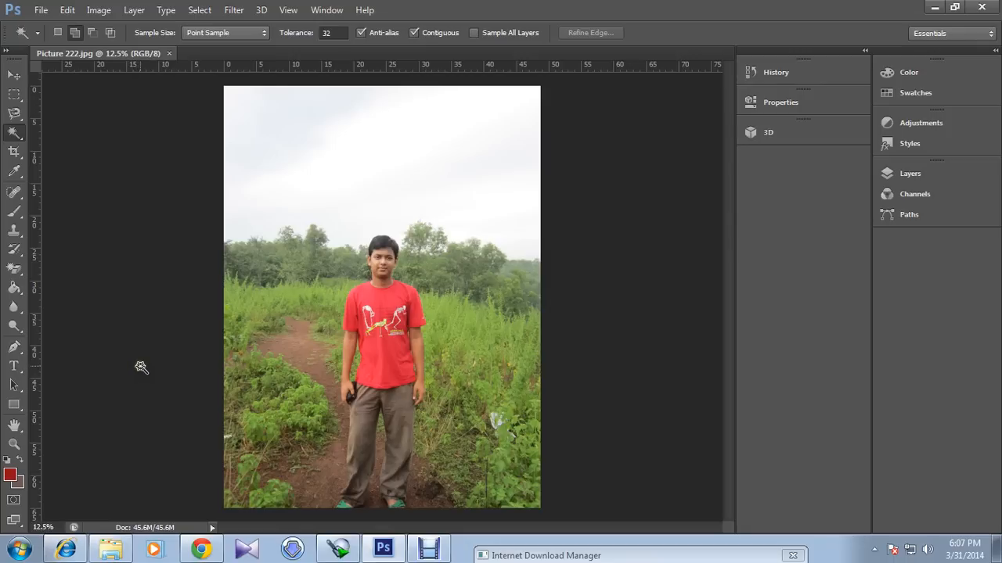
pyautogui.moveTo(141, 366)
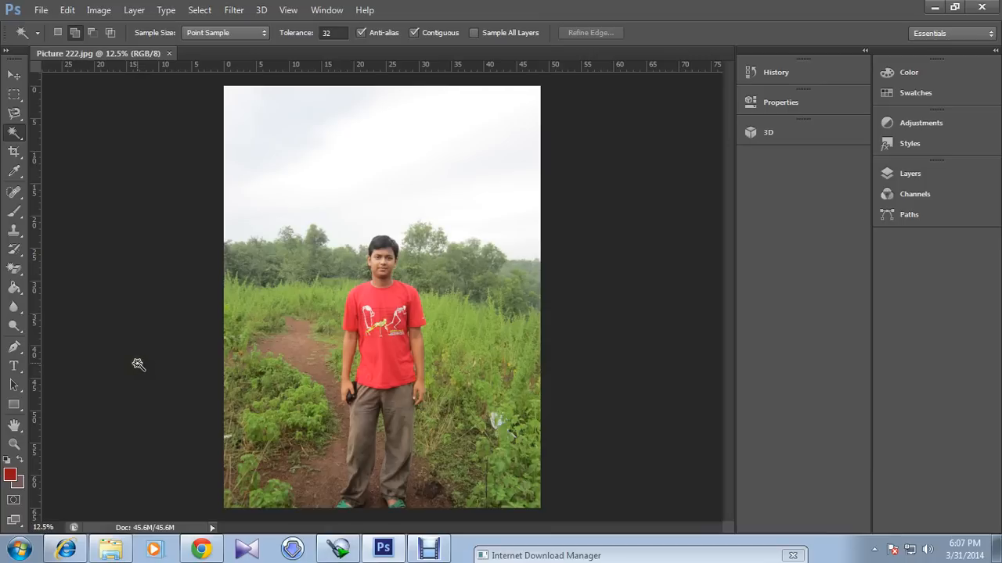
pyautogui.moveTo(136, 363)
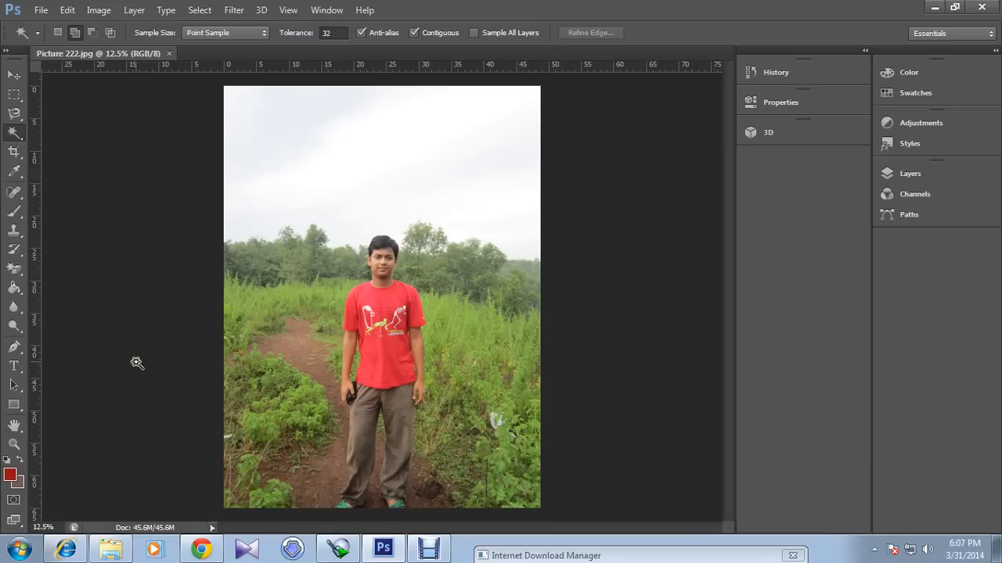
pyautogui.moveTo(140, 360)
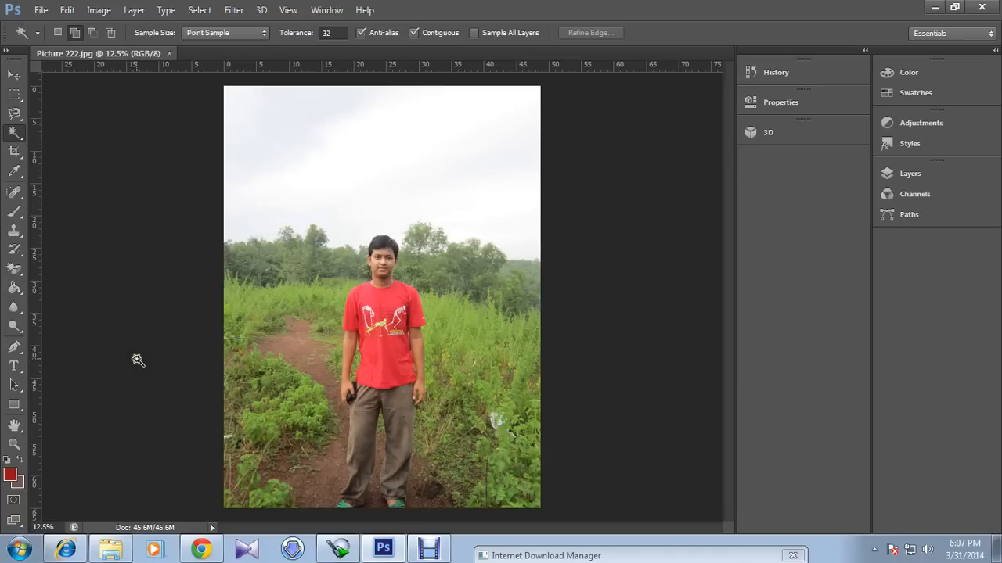
pyautogui.moveTo(133, 358)
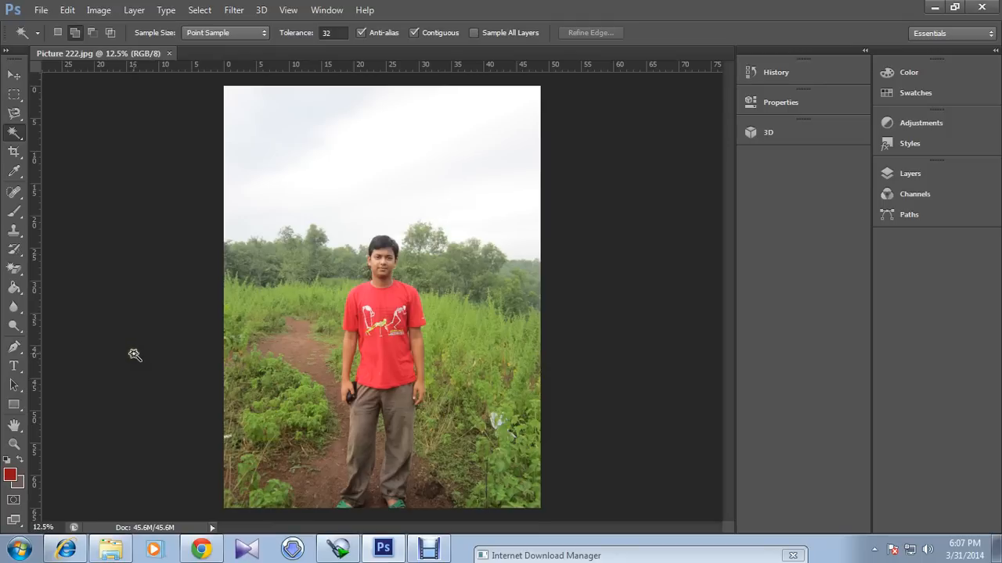
pyautogui.moveTo(404, 348)
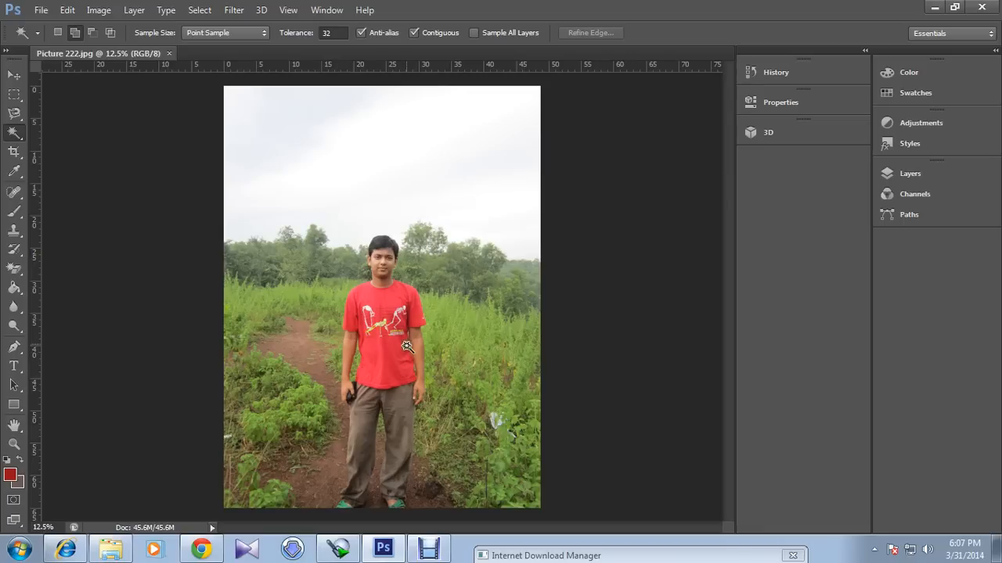
pyautogui.moveTo(422, 336)
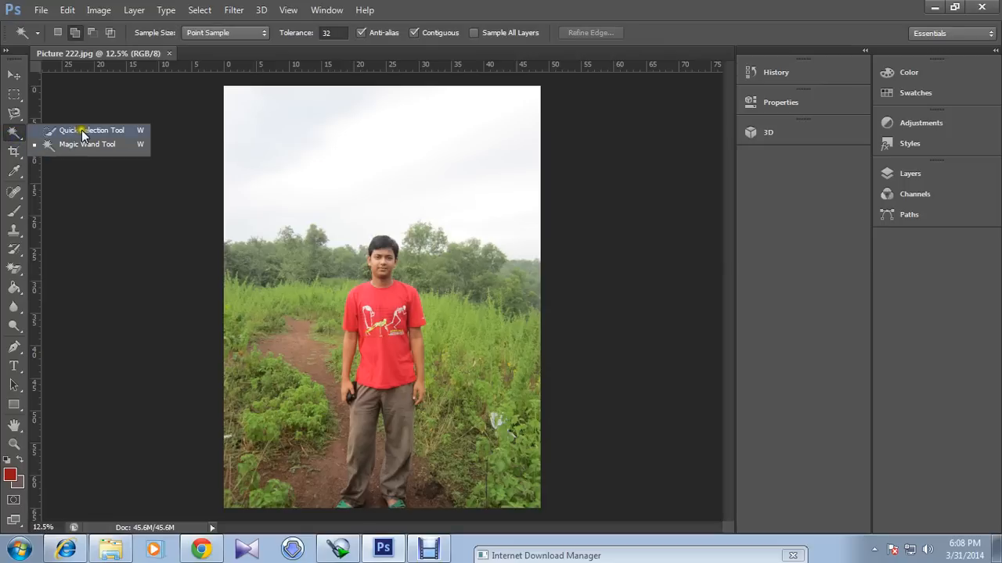
# Step: Activate the Quick Selection Tool and adjust its brush size for painting over the man
pyautogui.click(88, 130)
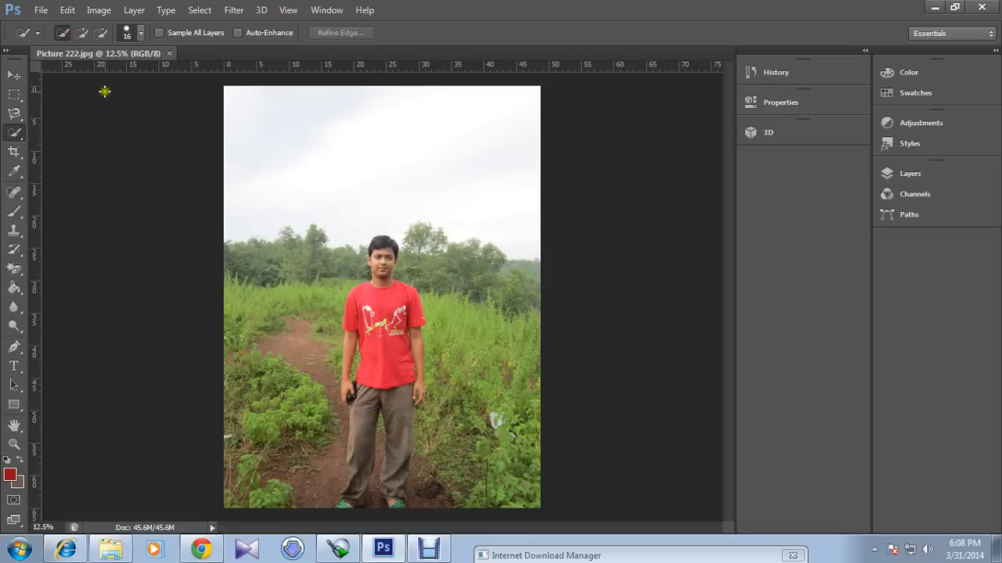
pyautogui.click(141, 34)
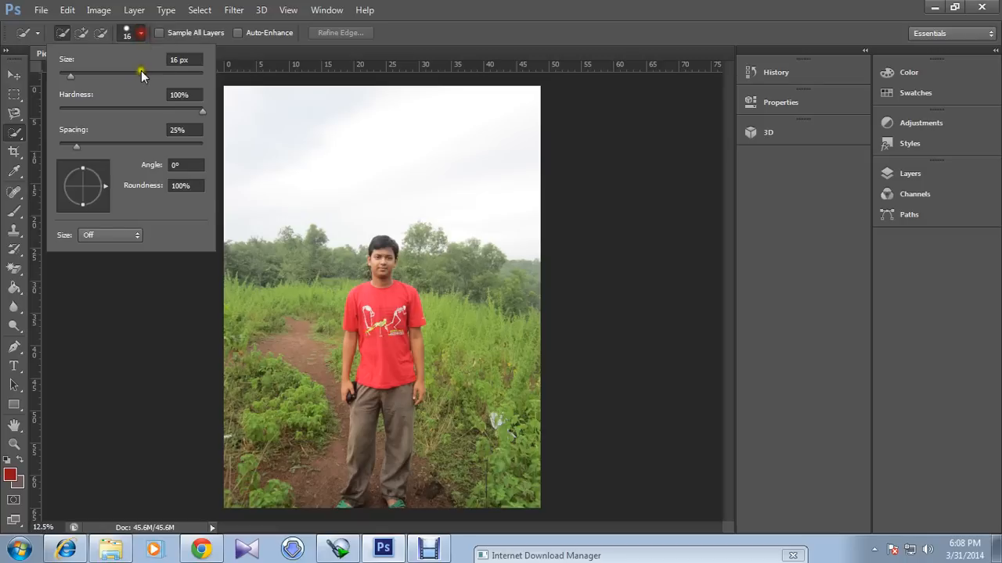
pyautogui.moveTo(300, 190)
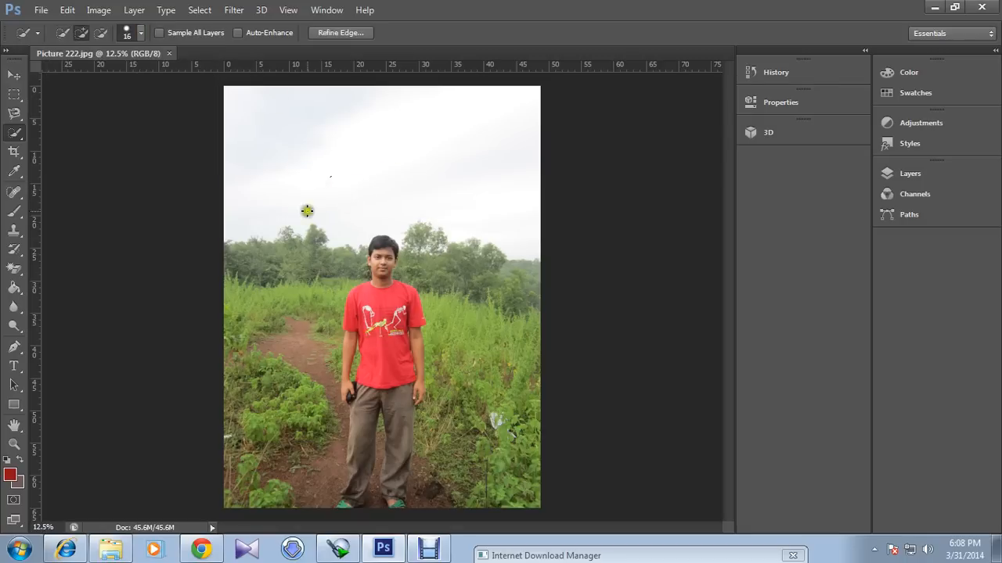
pyautogui.moveTo(357, 219)
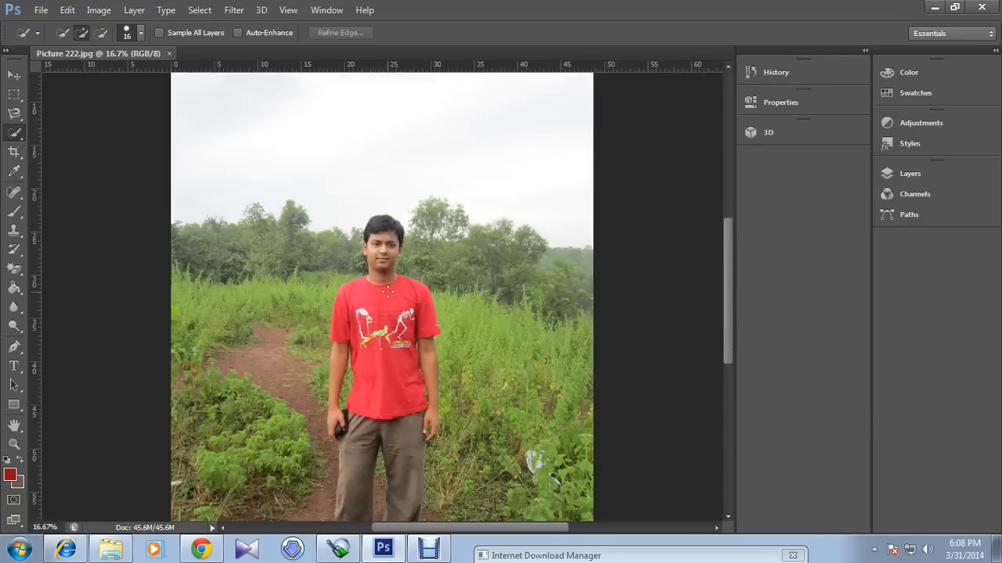
pyautogui.click(129, 34)
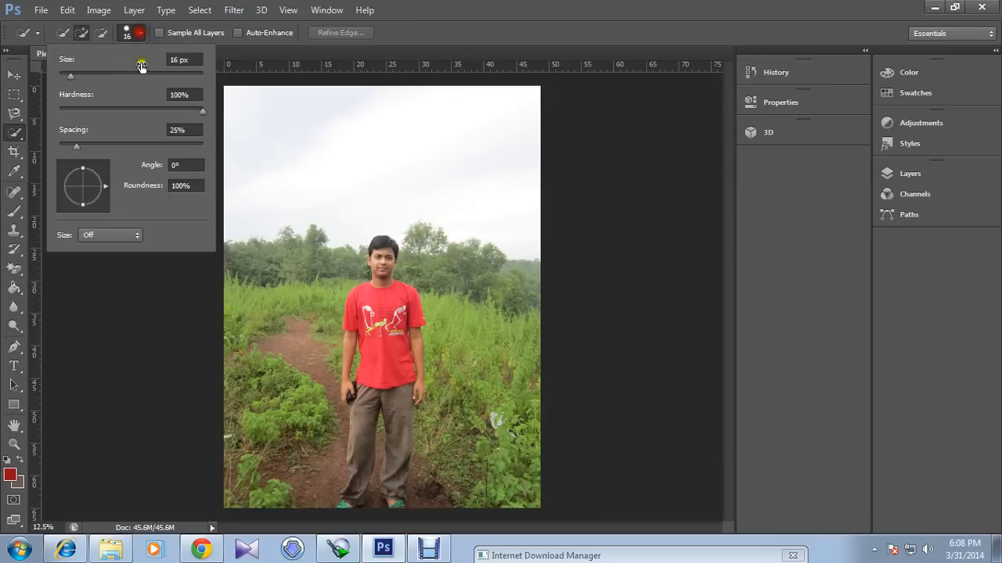
pyautogui.moveTo(71, 75); pyautogui.dragTo(97, 75)
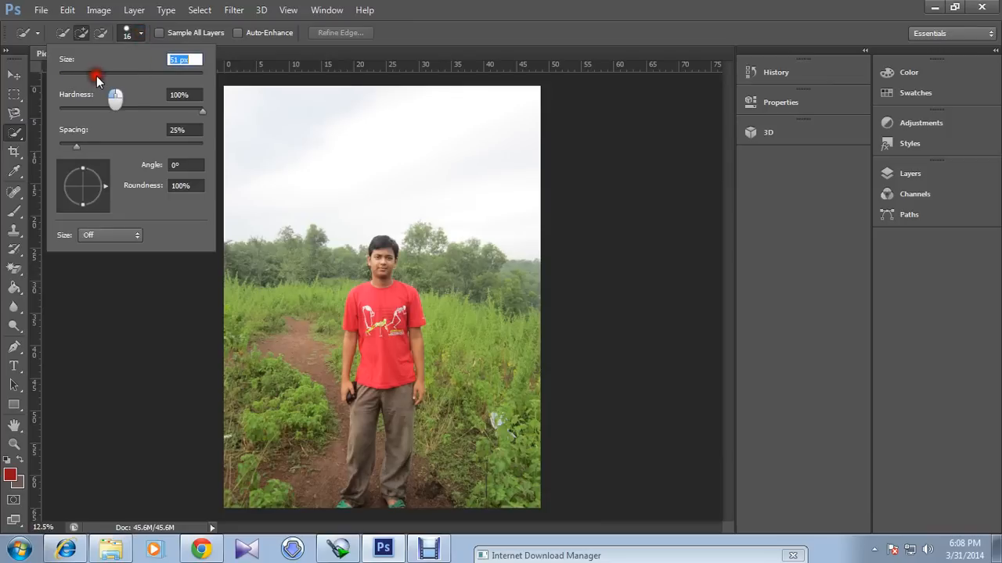
pyautogui.moveTo(97, 75); pyautogui.dragTo(117, 75)
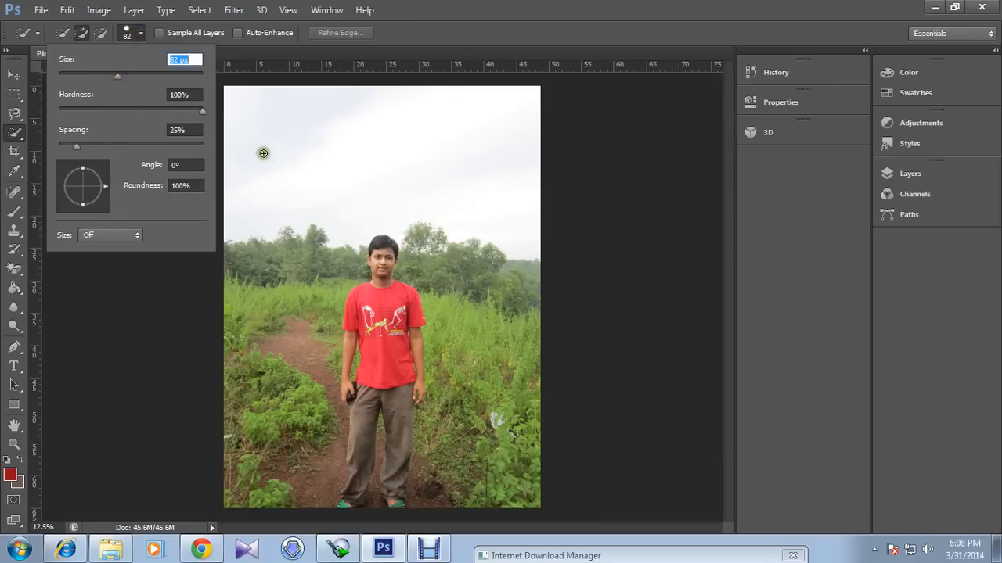
pyautogui.moveTo(379, 263)
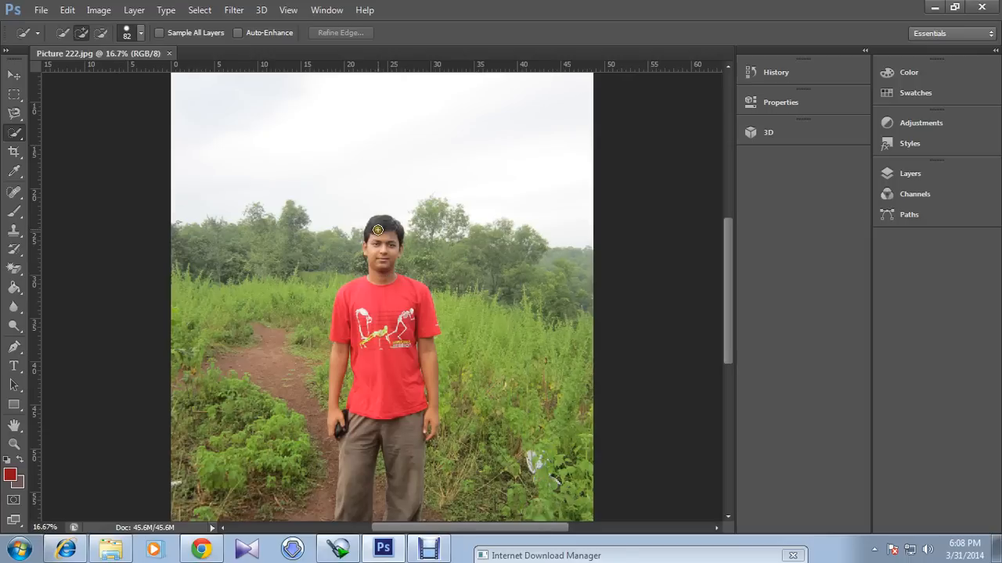
pyautogui.moveTo(382, 222)
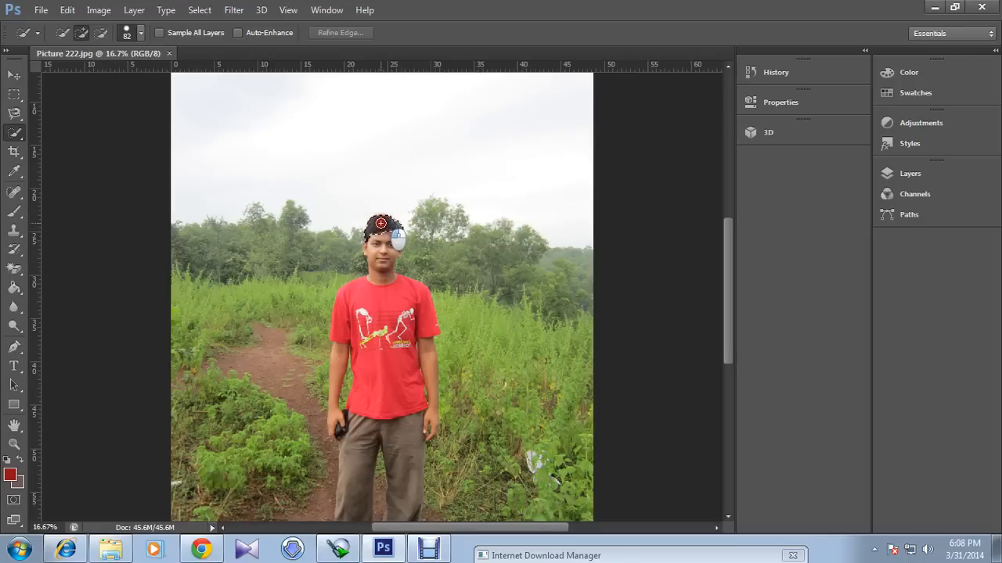
# Step: Paint a selection over the man's body and move the view closer to his torso
pyautogui.moveTo(382, 227); pyautogui.dragTo(382, 279)
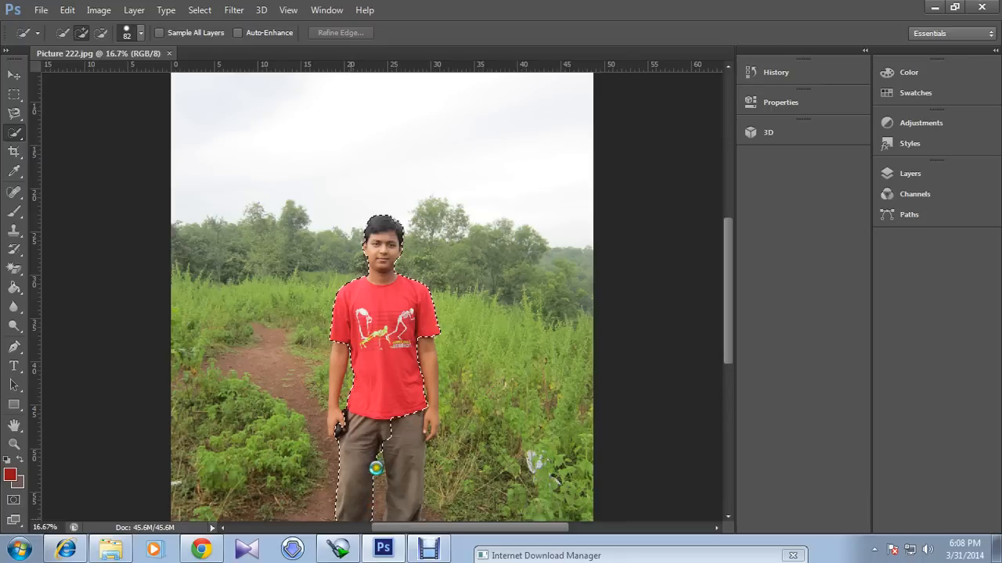
pyautogui.scroll(-3)
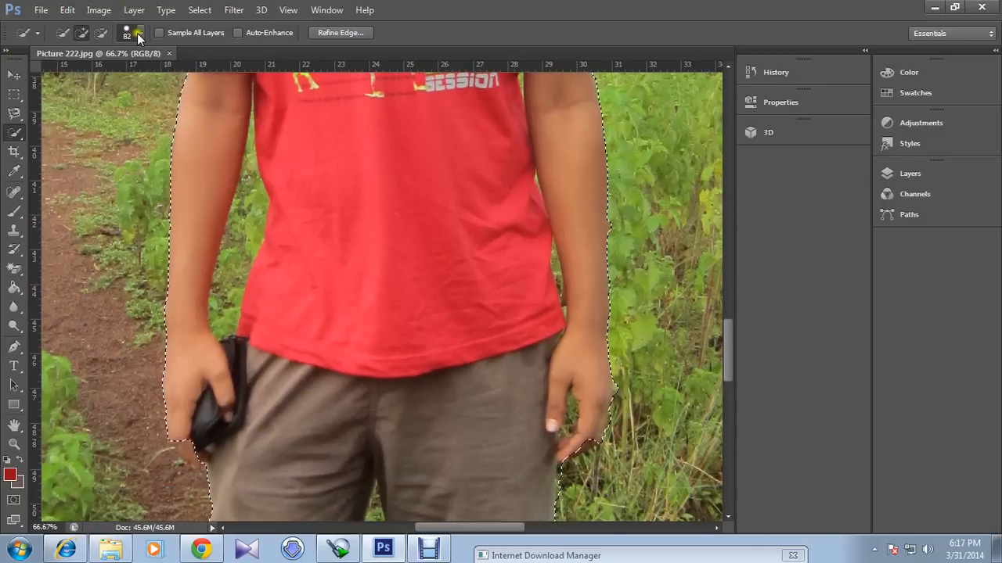
# Step: Shrink the selection brush and extend the selection down the trousers to the sandals
pyautogui.click(139, 33)
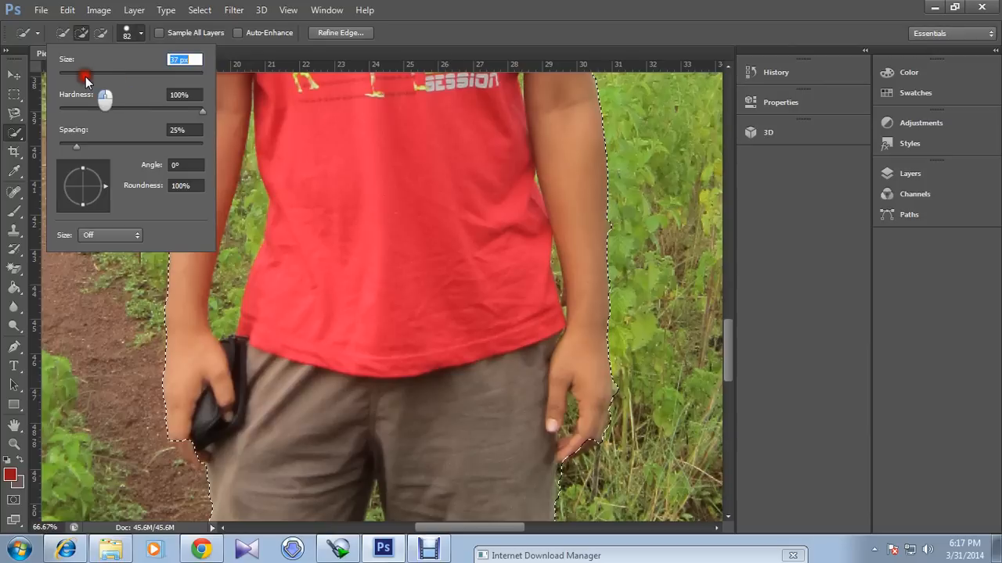
pyautogui.moveTo(86, 75); pyautogui.dragTo(75, 75)
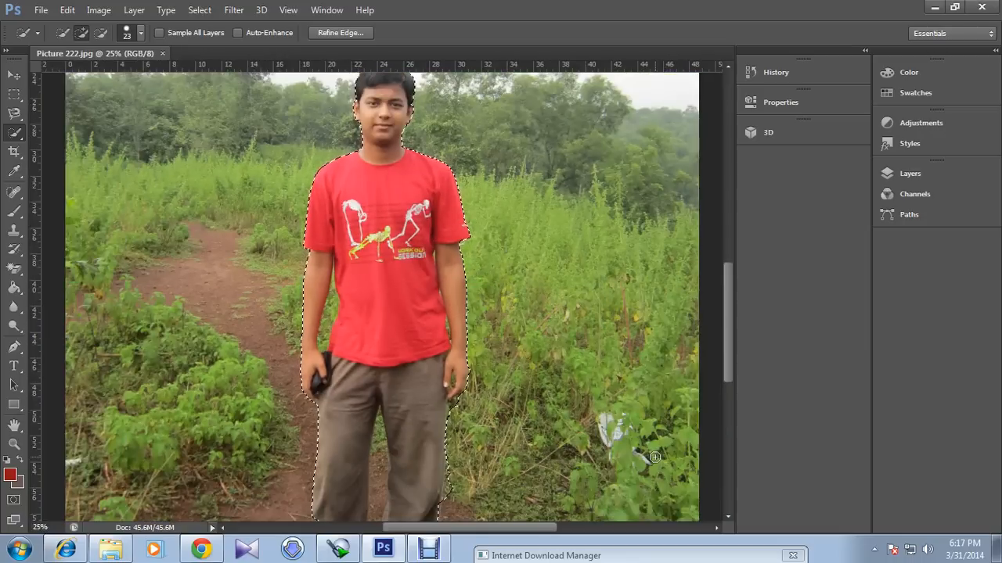
pyautogui.scroll(-3)
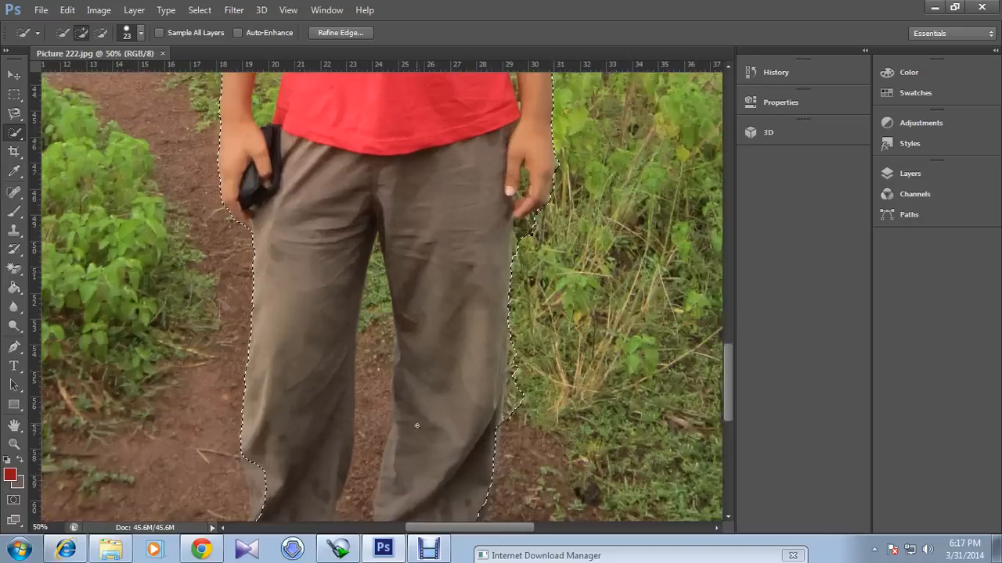
pyautogui.scroll(-3)
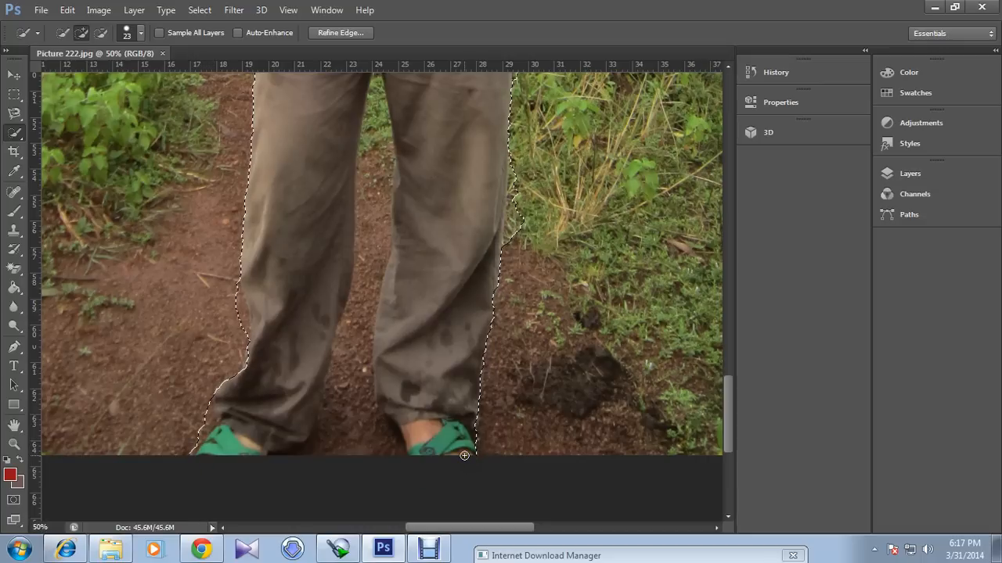
pyautogui.scroll(3)
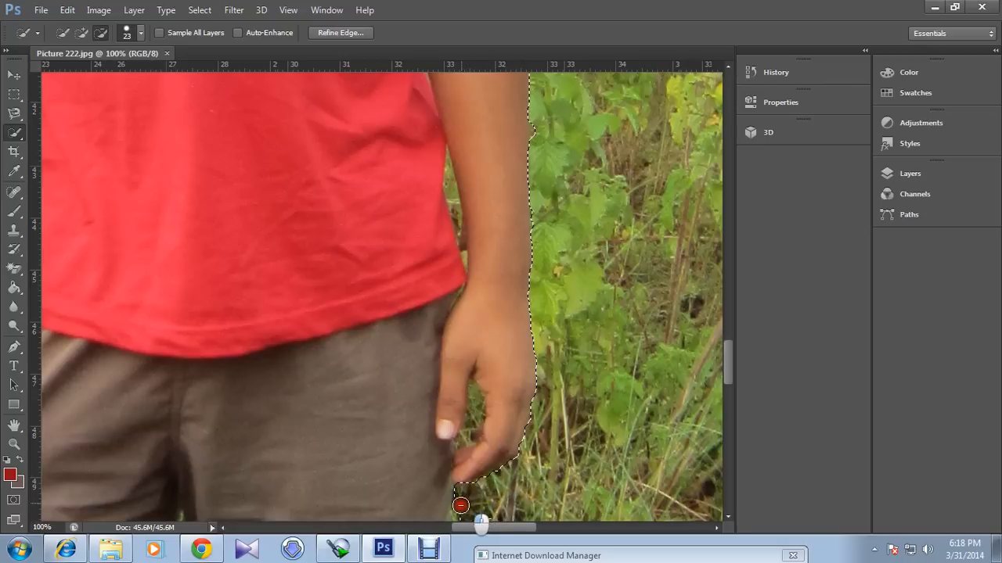
pyautogui.moveTo(617, 466)
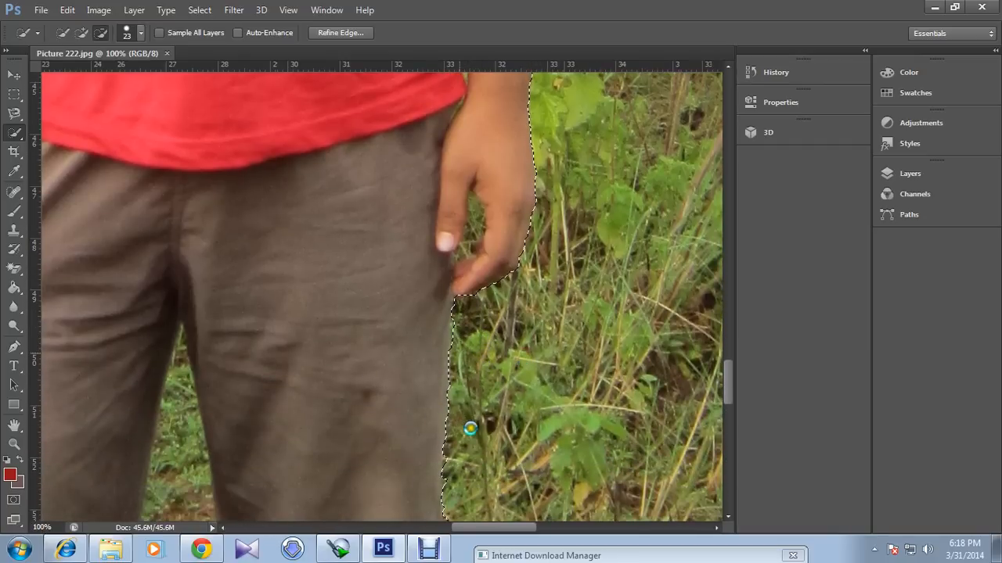
# Step: With Subtract from Selection, carve out the ground showing between the man's legs
pyautogui.scroll(-3)
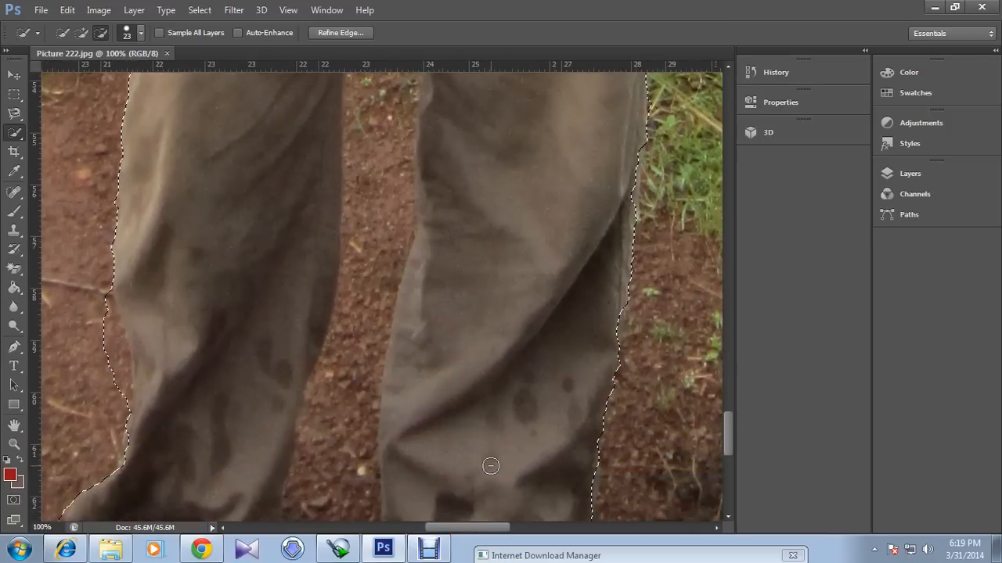
pyautogui.scroll(-3)
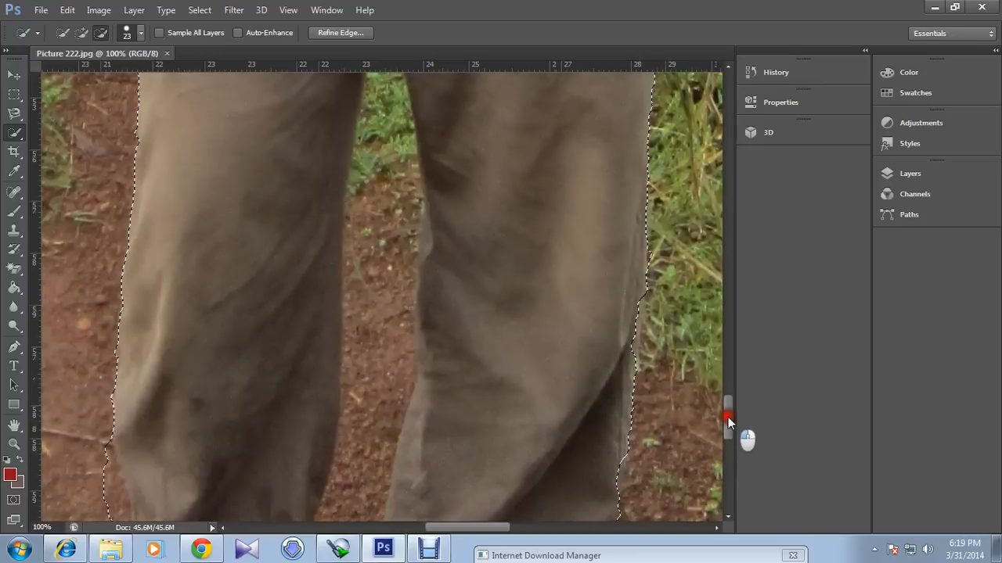
pyautogui.scroll(-3)
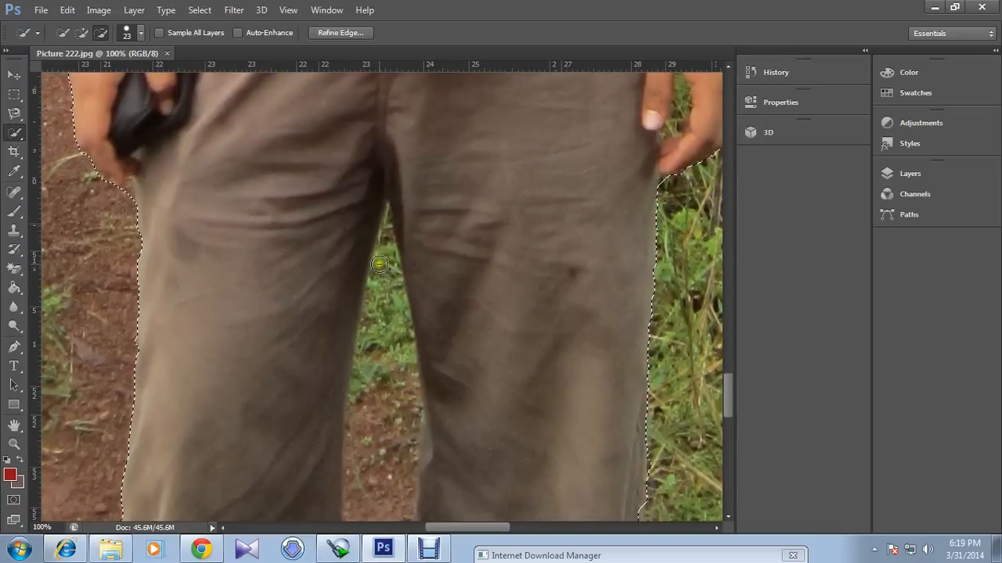
pyautogui.click(388, 278)
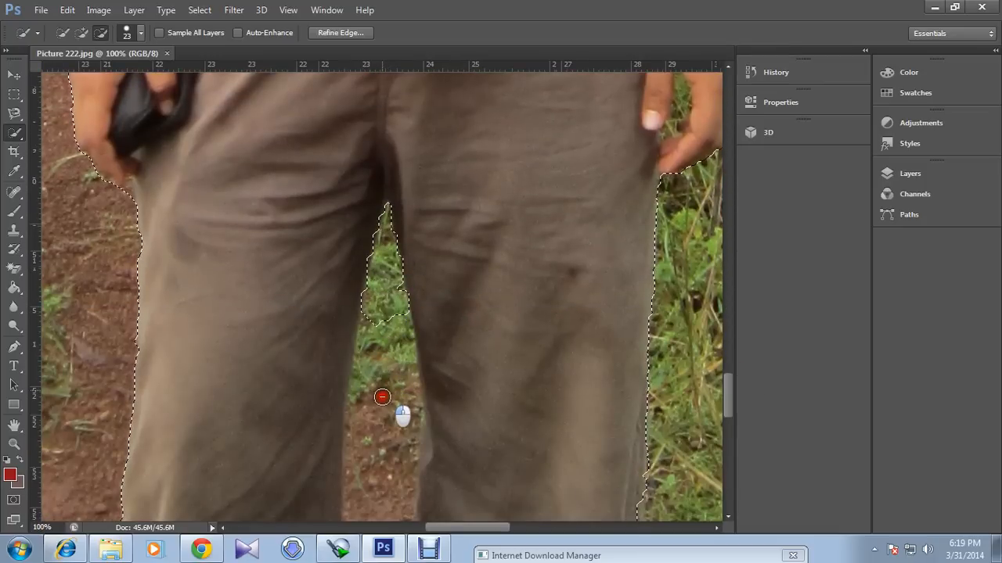
pyautogui.moveTo(382, 397); pyautogui.dragTo(379, 451)
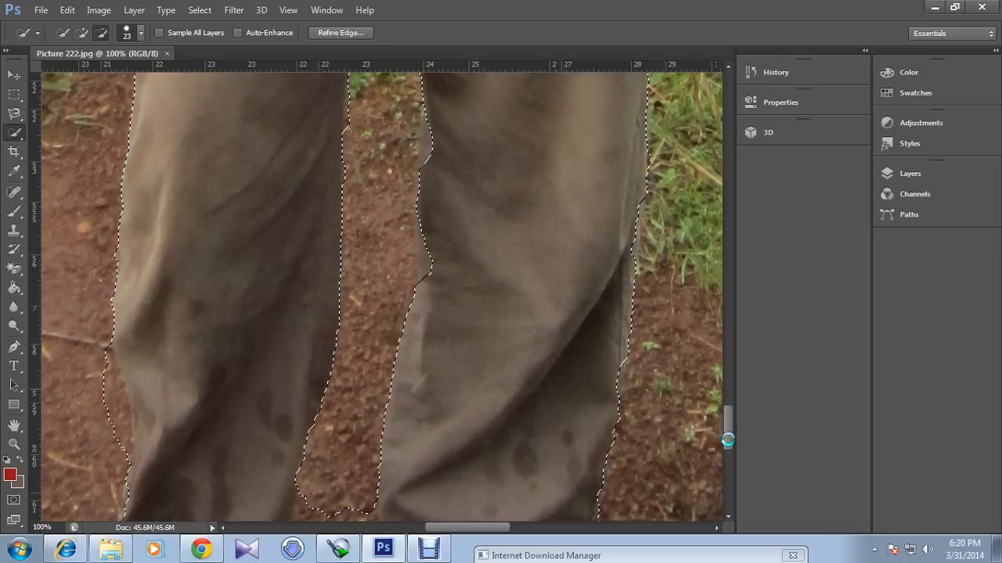
pyautogui.scroll(-3)
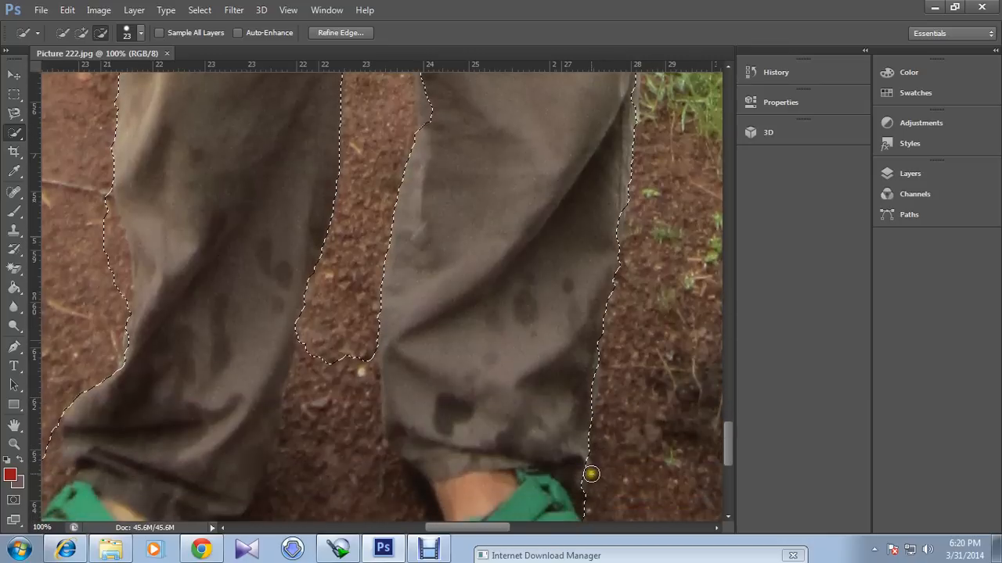
pyautogui.scroll(-3)
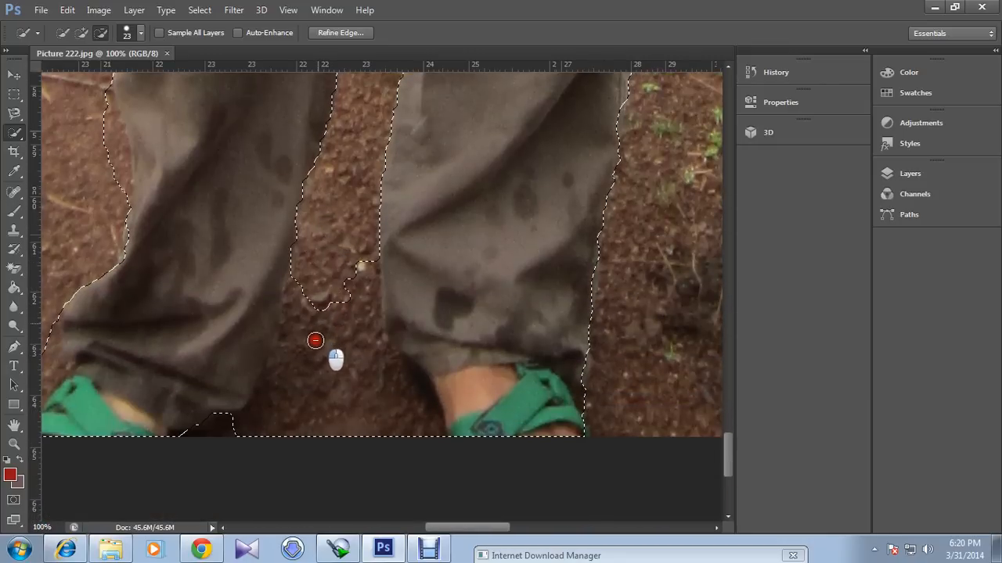
# Step: Remove the remaining ground between the feet from the selection
pyautogui.click(316, 342)
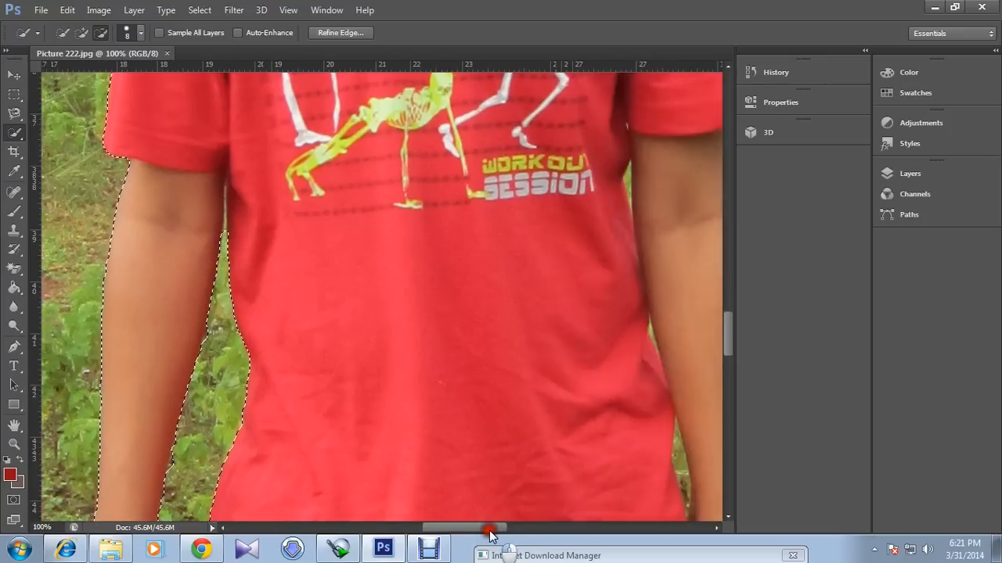
# Step: Nudge the selection edge along the side of the face and neck against the trees
pyautogui.moveTo(482, 529); pyautogui.dragTo(488, 529)
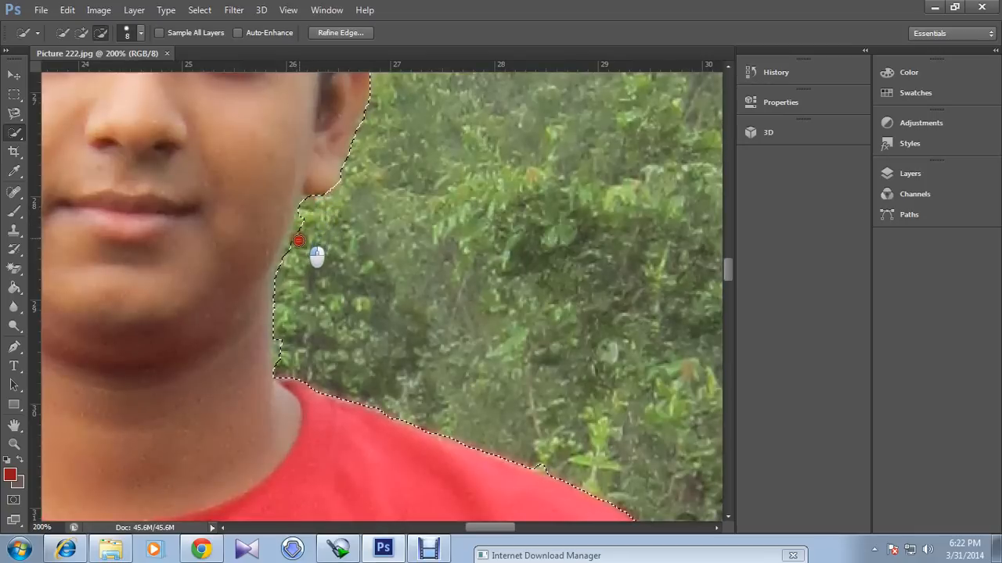
pyautogui.moveTo(310, 278)
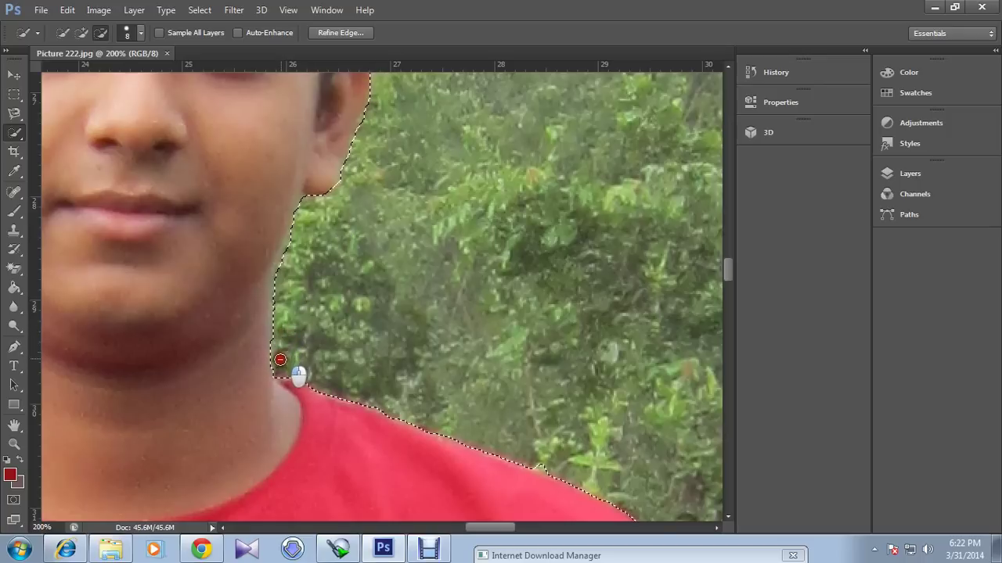
pyautogui.moveTo(313, 335)
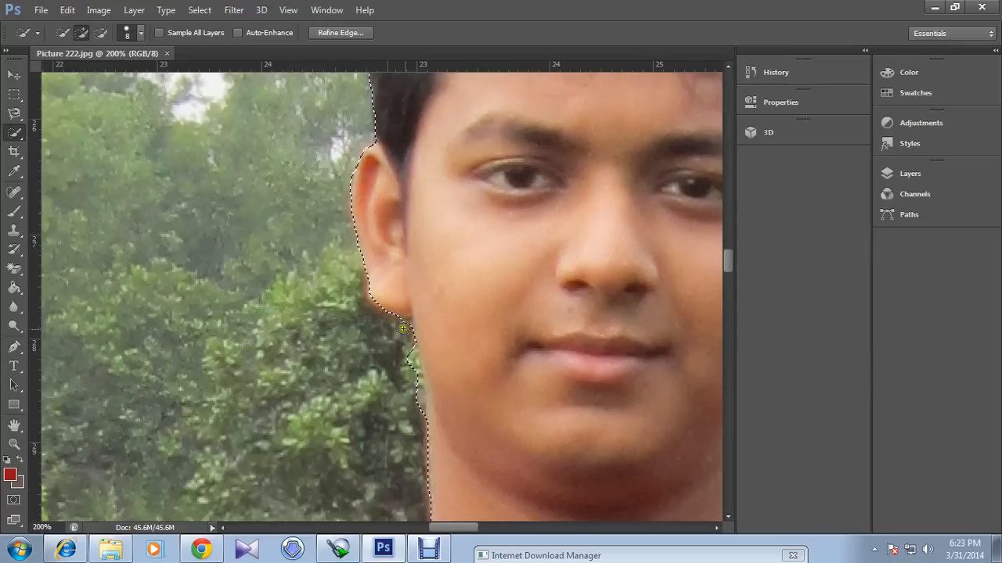
pyautogui.click(100, 33)
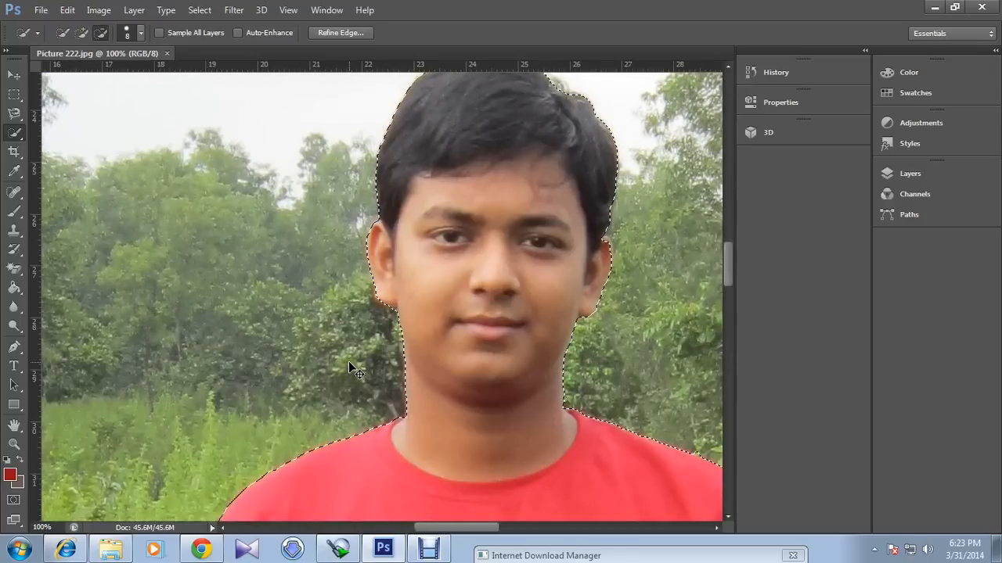
pyautogui.moveTo(454, 527); pyautogui.dragTo(500, 528)
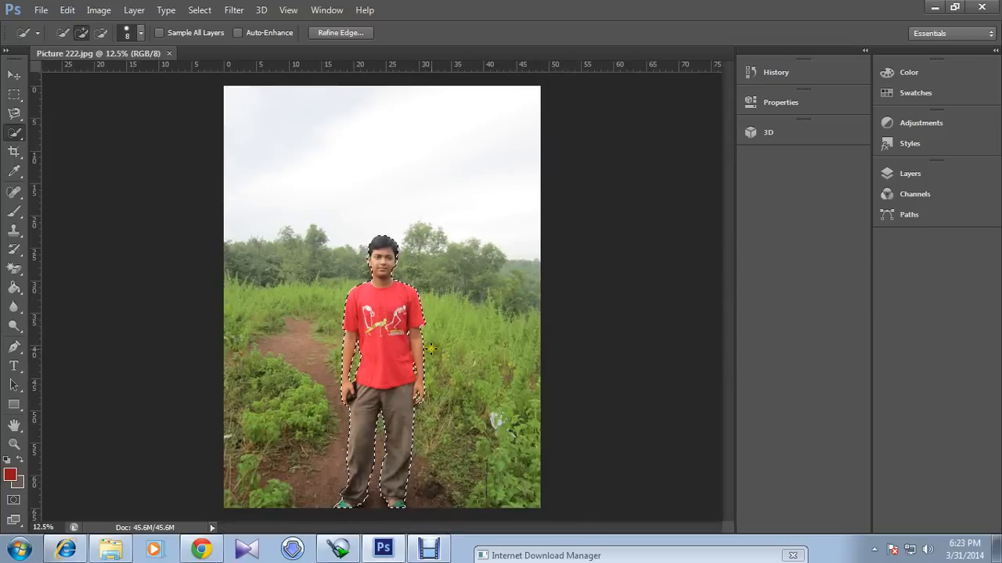
pyautogui.moveTo(343, 138)
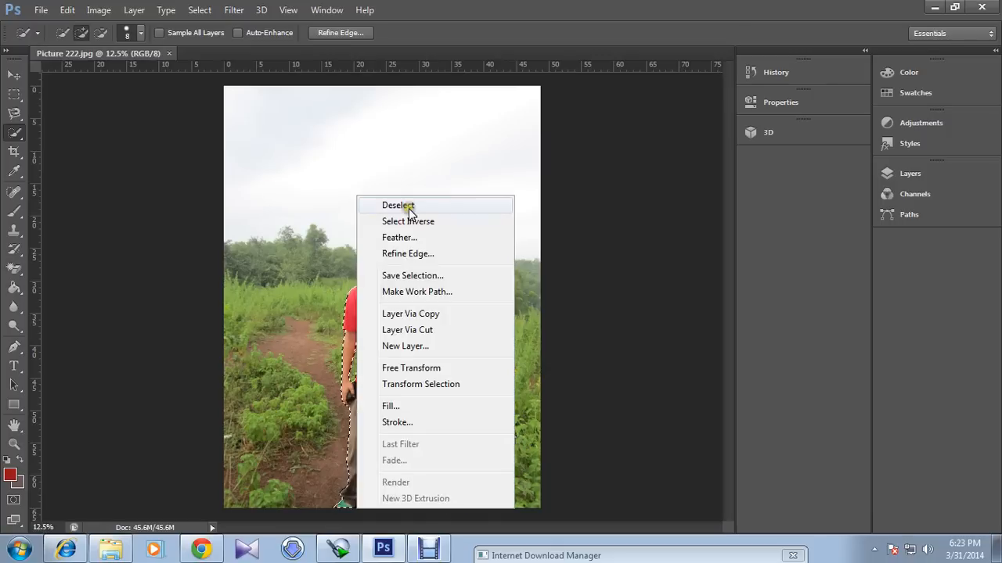
# Step: Keep the full-figure selection of the boy intact before inverting to the background
pyautogui.click(398, 205)
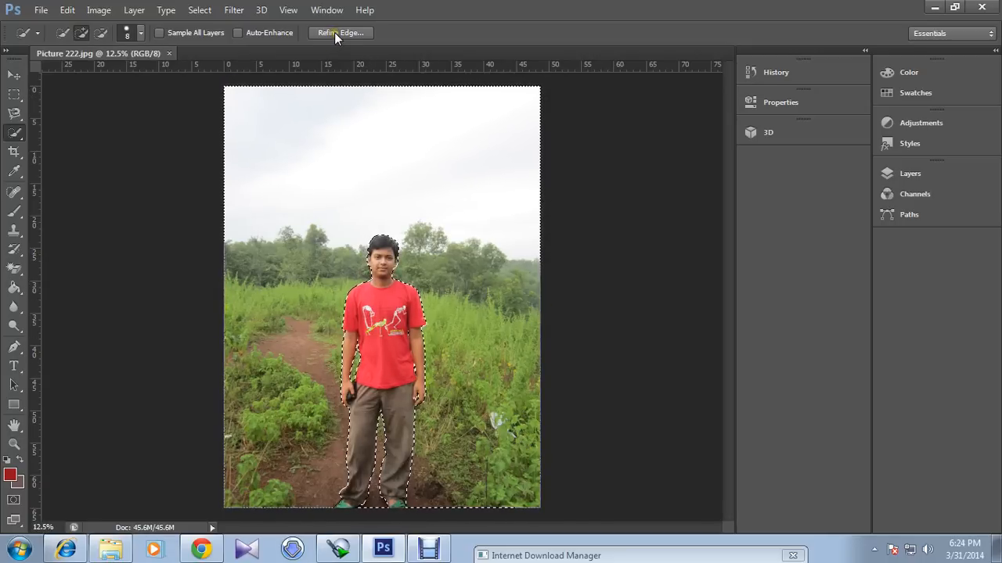
# Step: Refine Edge with Smooth 58 and higher Contrast, applied to the background selection
pyautogui.click(338, 31)
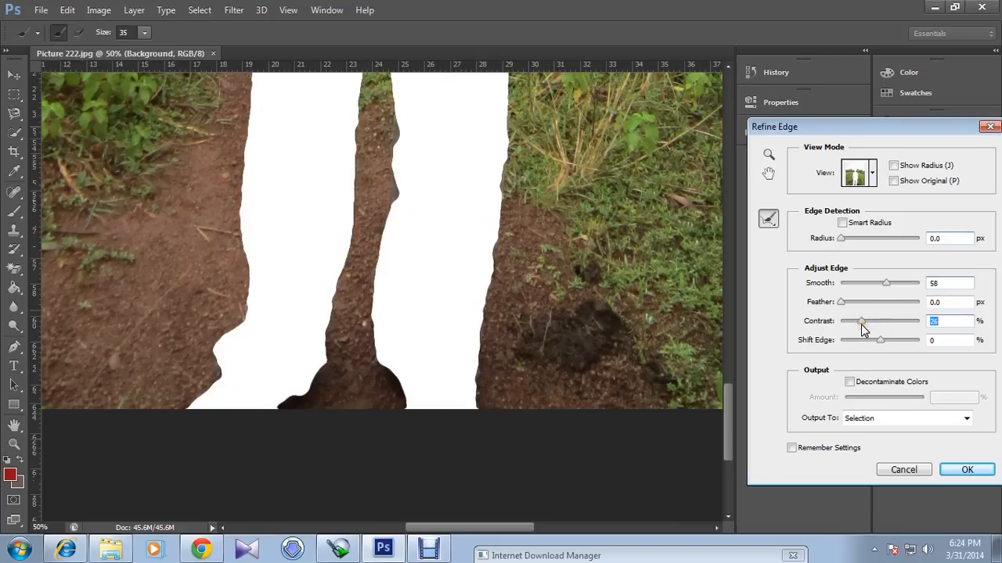
pyautogui.moveTo(714, 316)
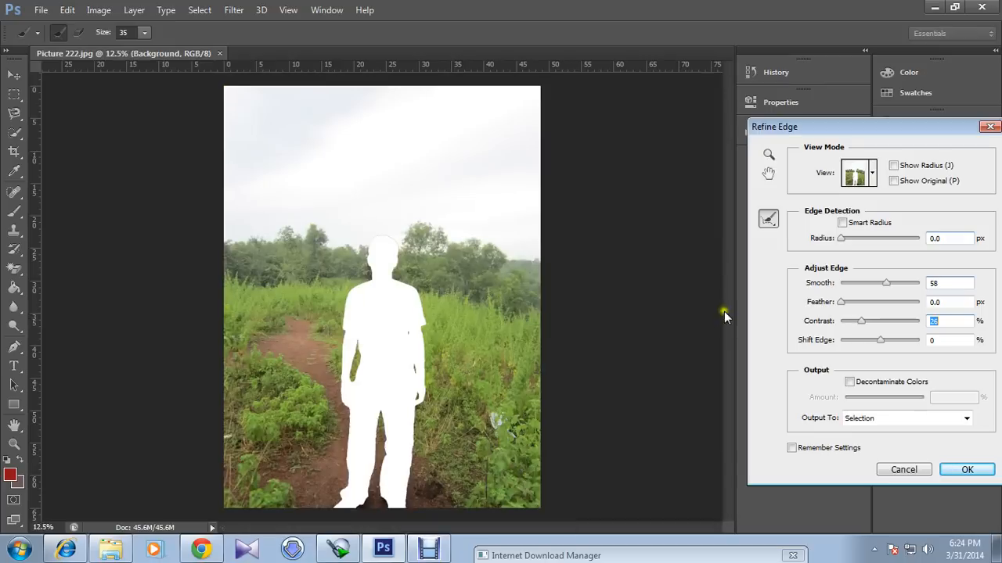
pyautogui.click(968, 470)
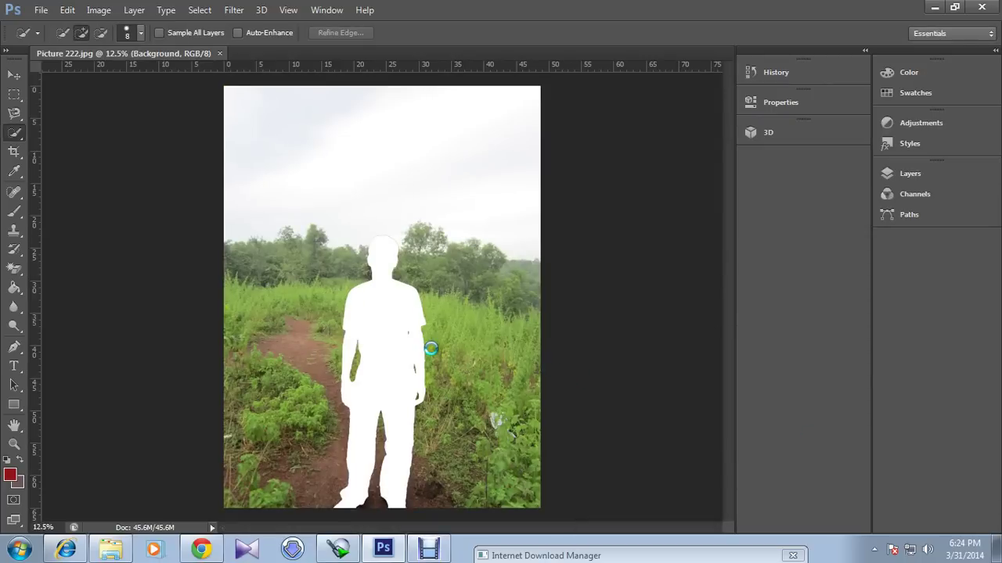
pyautogui.click(339, 32)
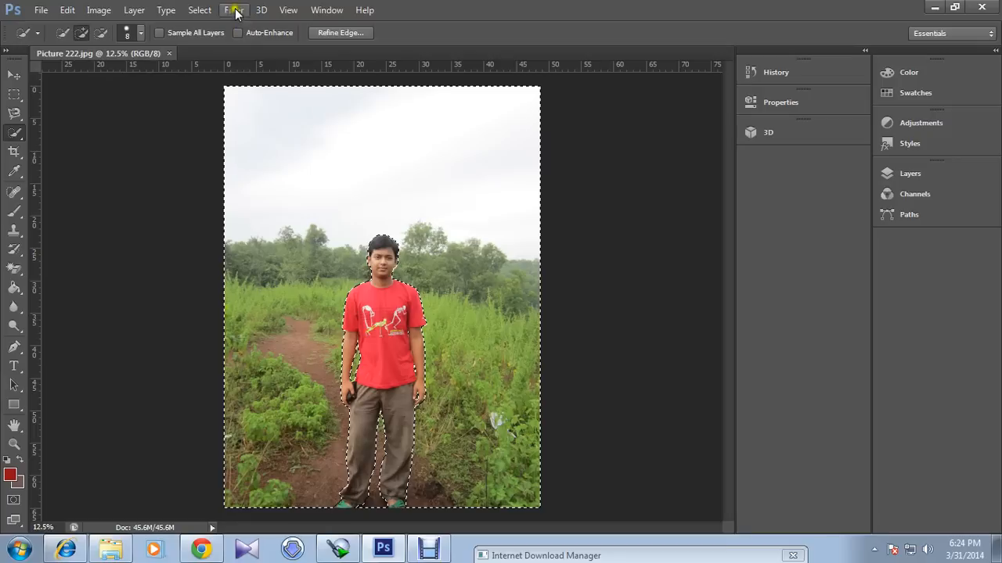
# Step: Choose Lens Blur from the Filter > Blur menu for the selected background
pyautogui.click(235, 10)
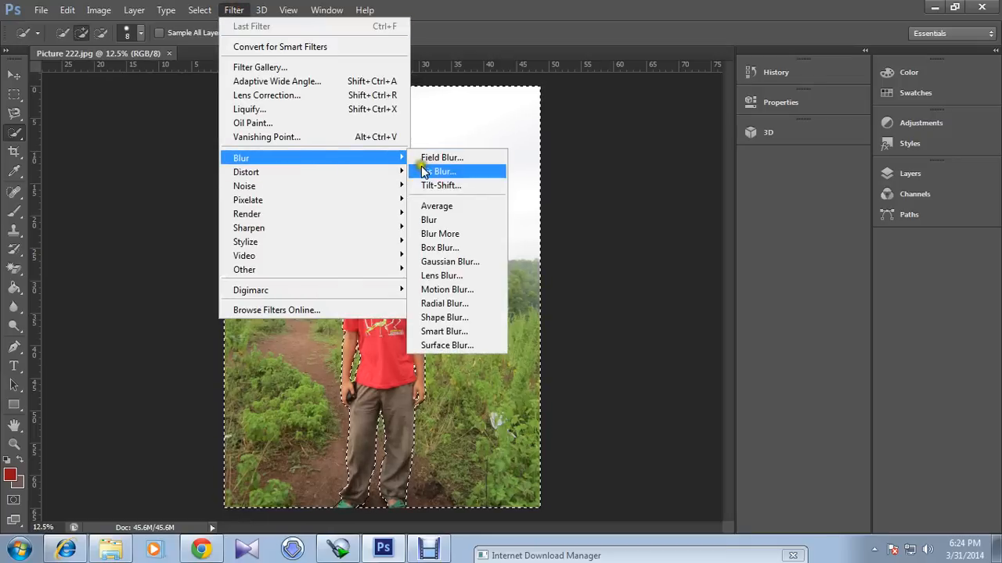
pyautogui.moveTo(441, 276)
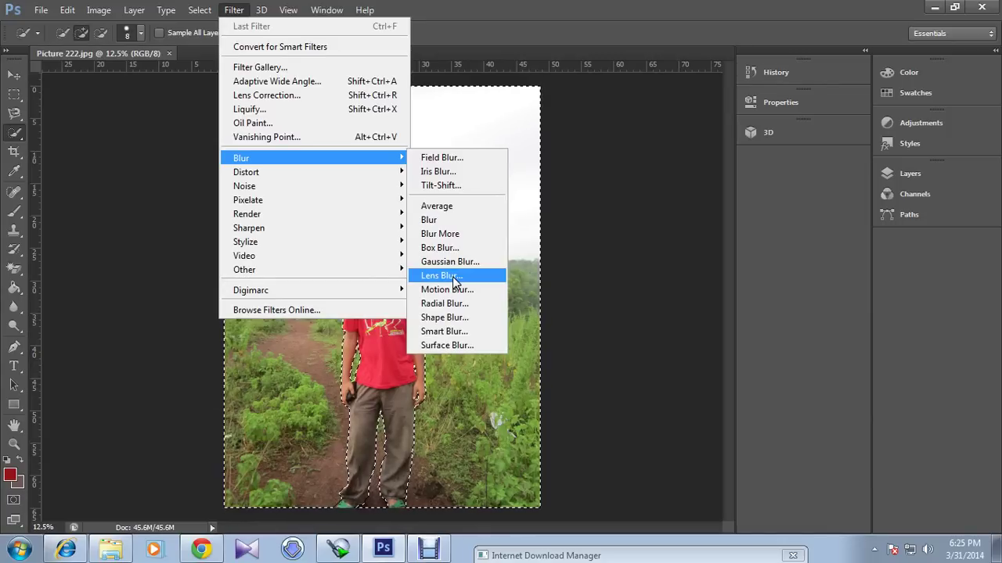
pyautogui.click(438, 275)
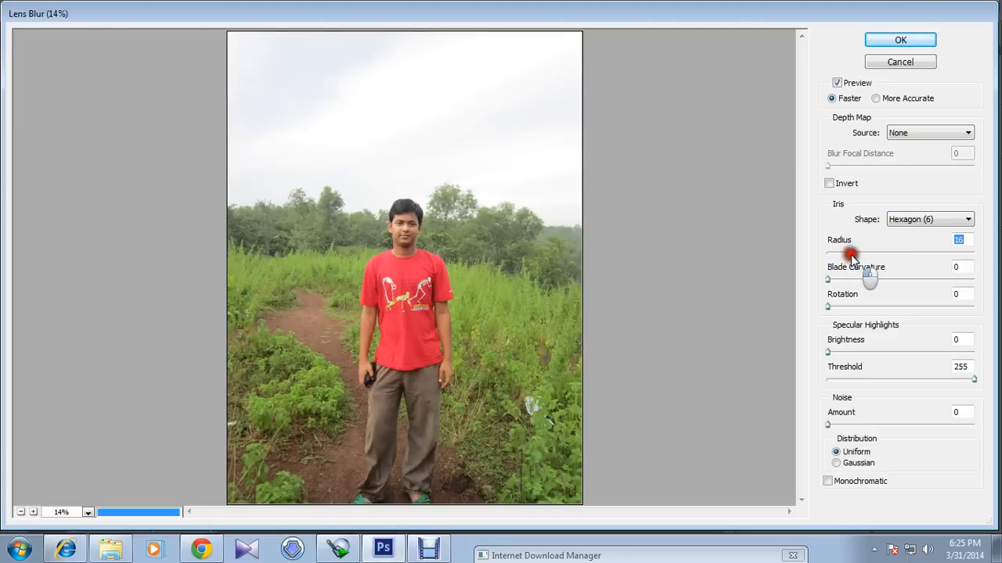
# Step: Adjust the Lens Blur Radius slider to about 43 and apply it to the background
pyautogui.moveTo(852, 254); pyautogui.dragTo(826, 252)
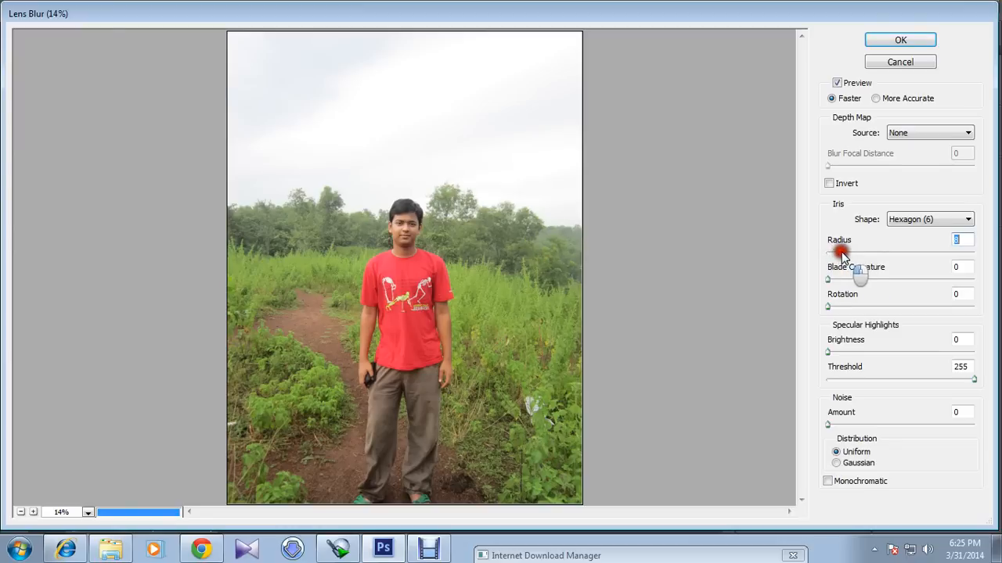
pyautogui.moveTo(842, 254); pyautogui.dragTo(895, 253)
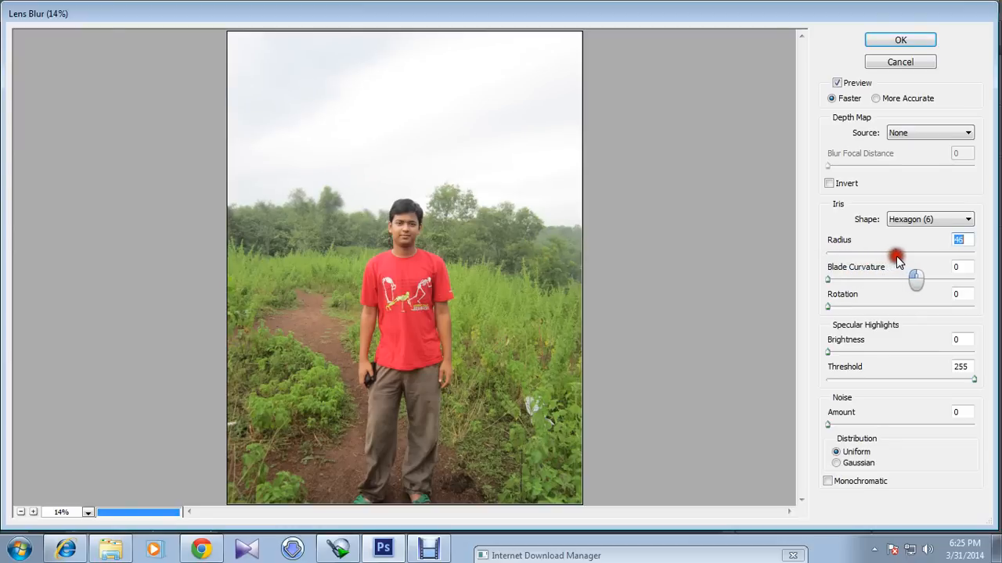
pyautogui.moveTo(898, 254); pyautogui.dragTo(908, 254)
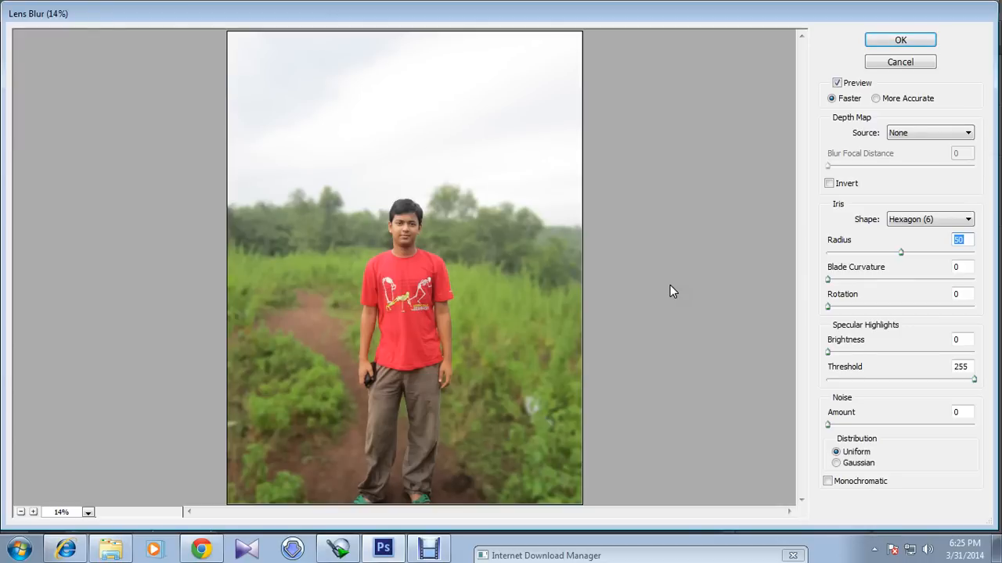
pyautogui.moveTo(413, 327)
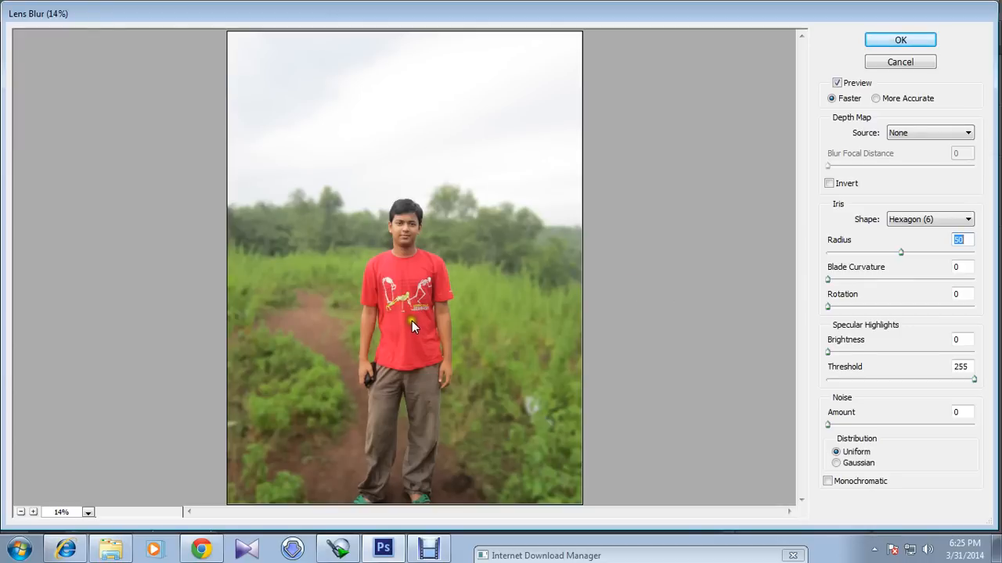
pyautogui.moveTo(418, 323)
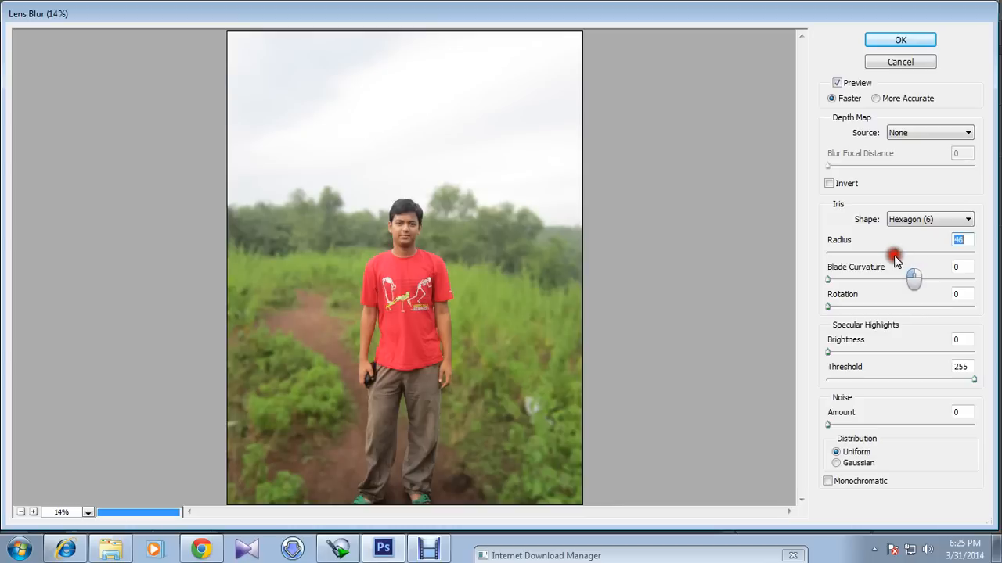
pyautogui.moveTo(914, 250); pyautogui.dragTo(889, 251)
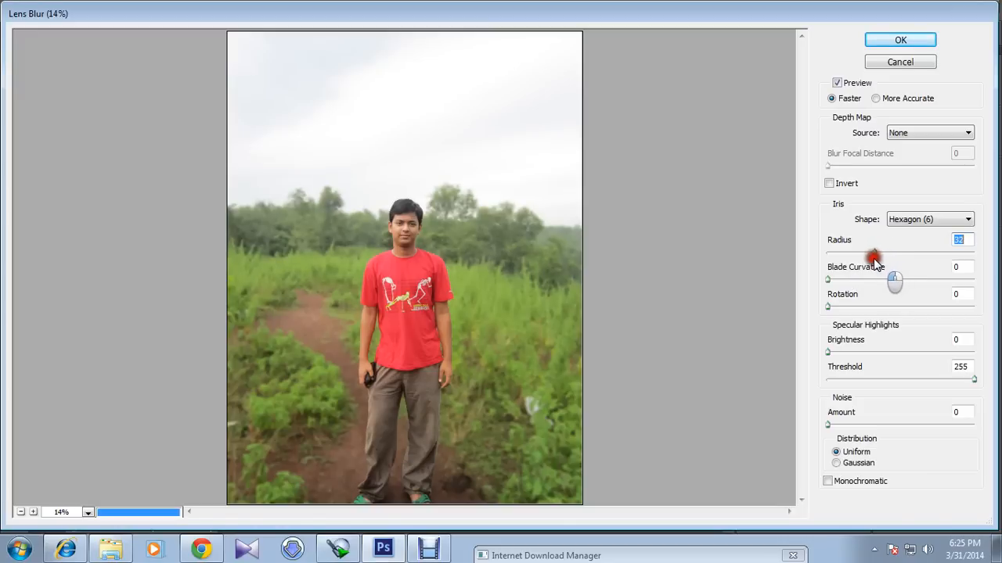
pyautogui.moveTo(873, 254); pyautogui.dragTo(870, 254)
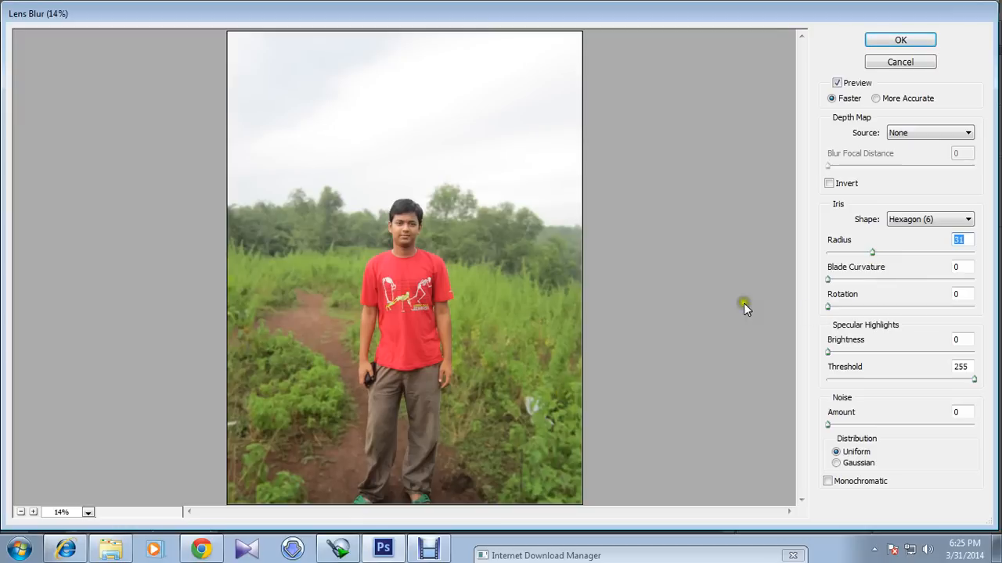
pyautogui.moveTo(873, 252); pyautogui.dragTo(880, 252)
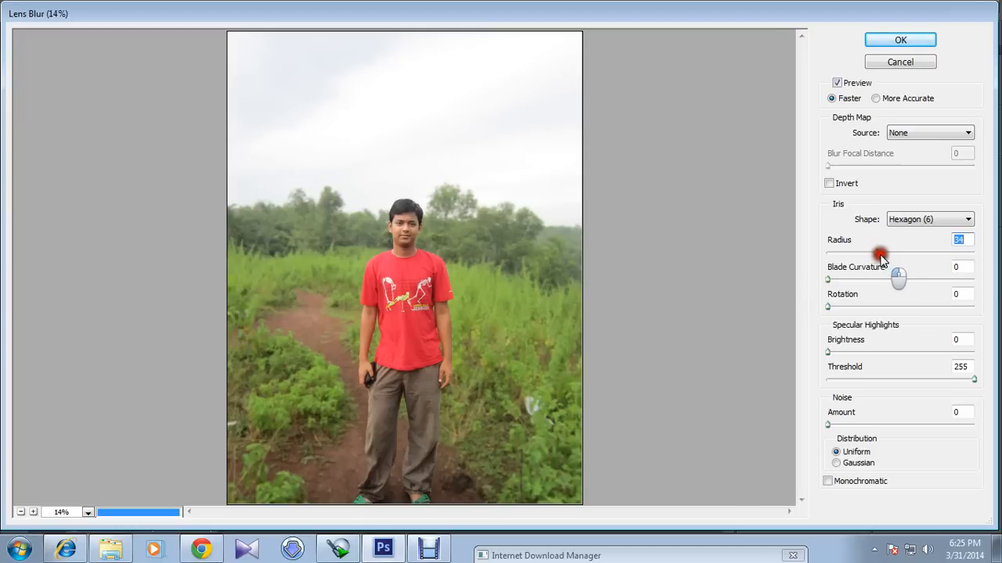
pyautogui.moveTo(898, 254); pyautogui.dragTo(883, 254)
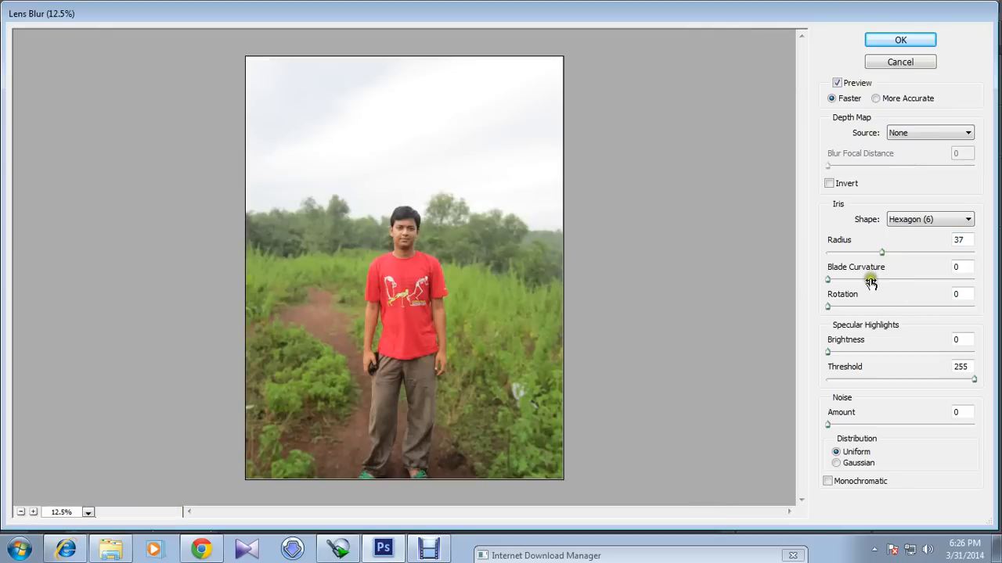
pyautogui.moveTo(879, 252); pyautogui.dragTo(889, 252)
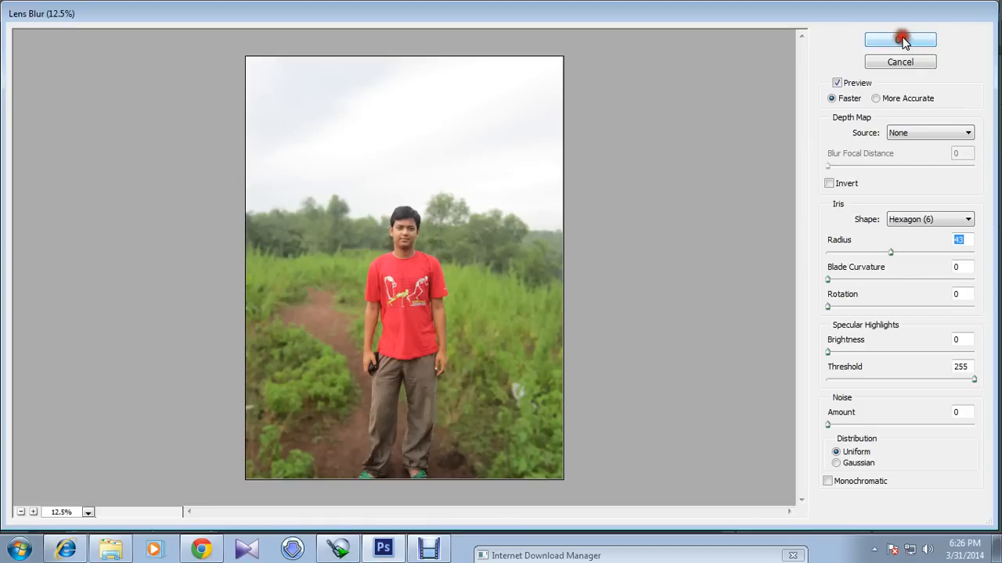
pyautogui.click(904, 41)
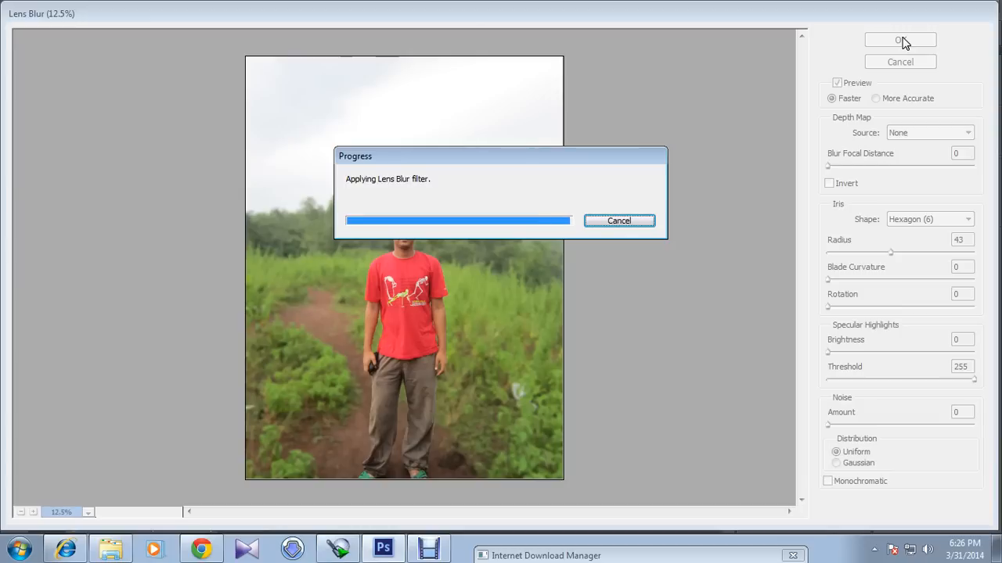
pyautogui.click(895, 39)
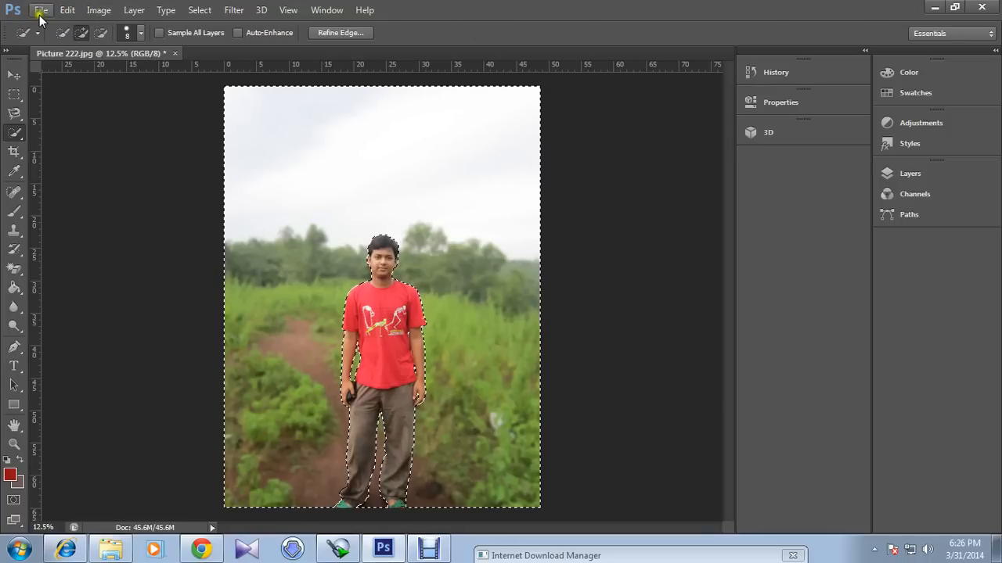
# Step: Save As a JPEG named 1 with Maximum quality and Baseline (Standard) format
pyautogui.click(49, 24)
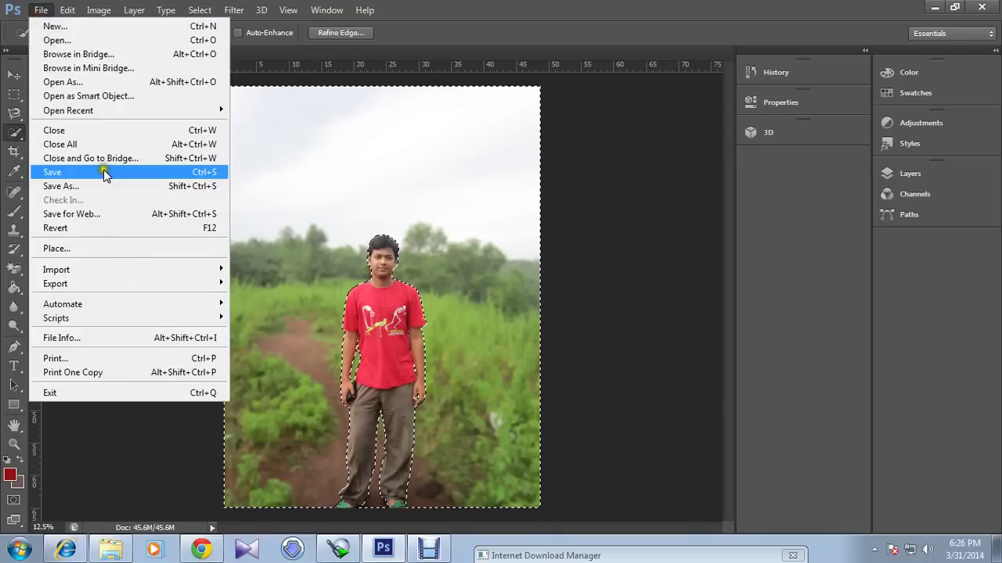
pyautogui.click(52, 171)
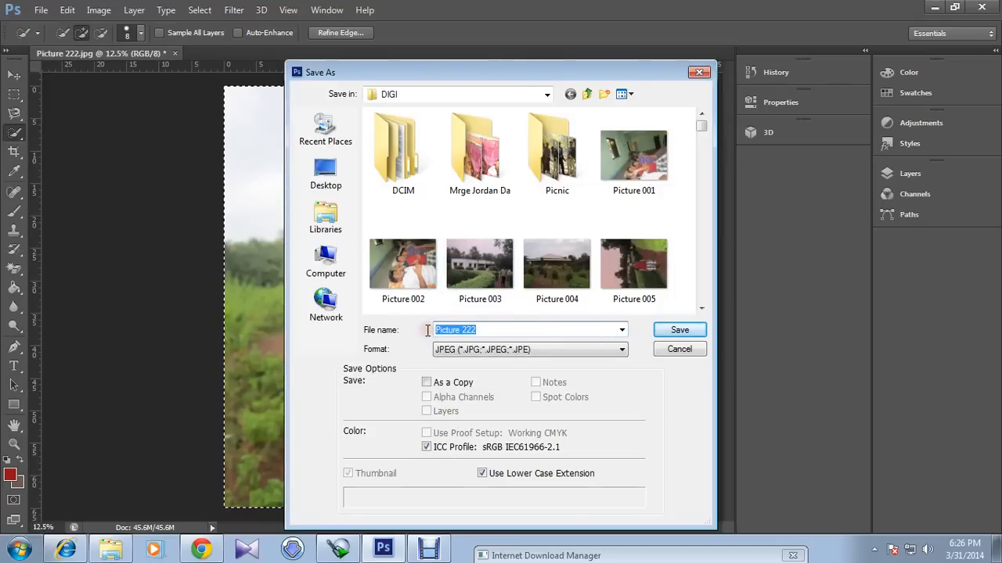
pyautogui.click(619, 349)
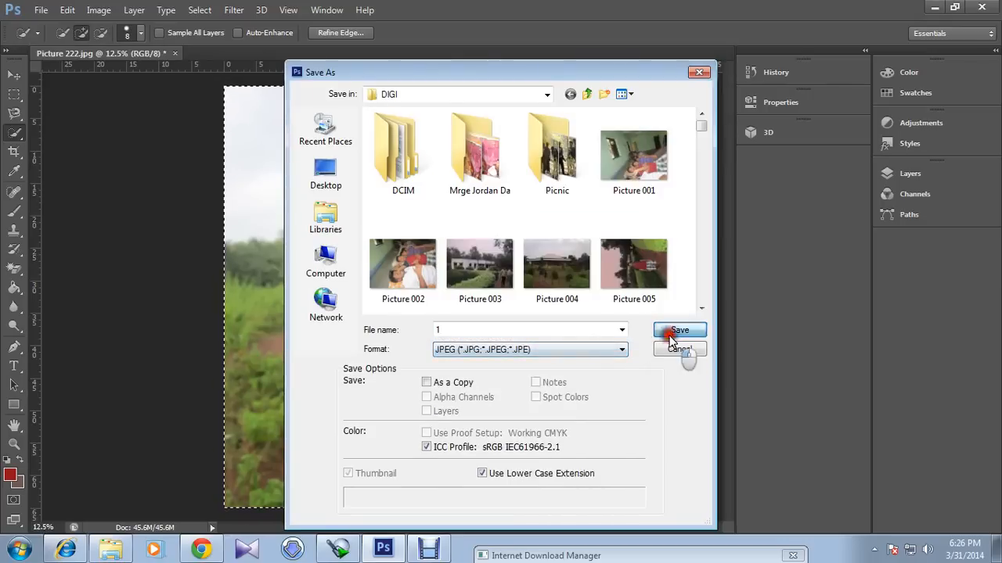
pyautogui.click(679, 330)
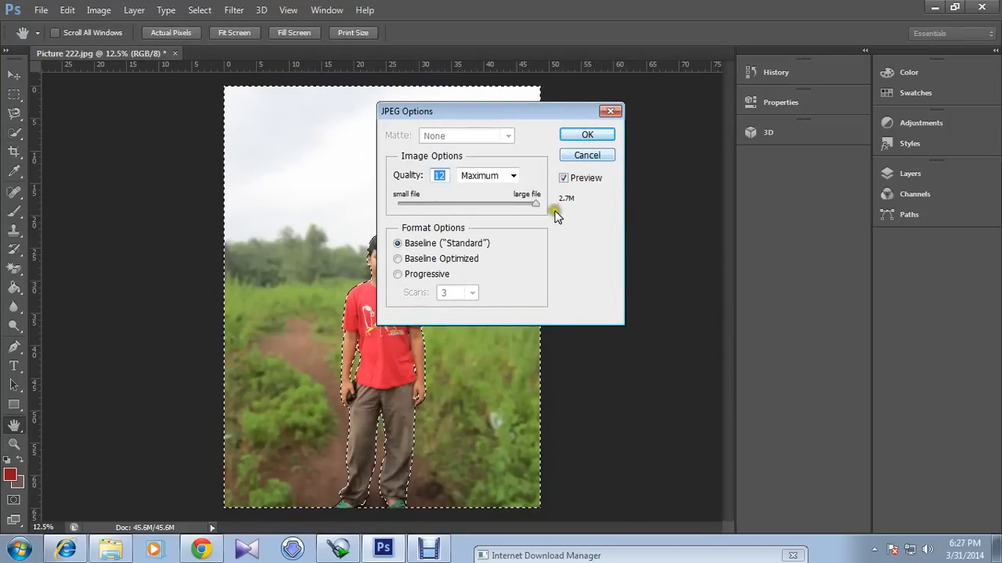
pyautogui.click(587, 135)
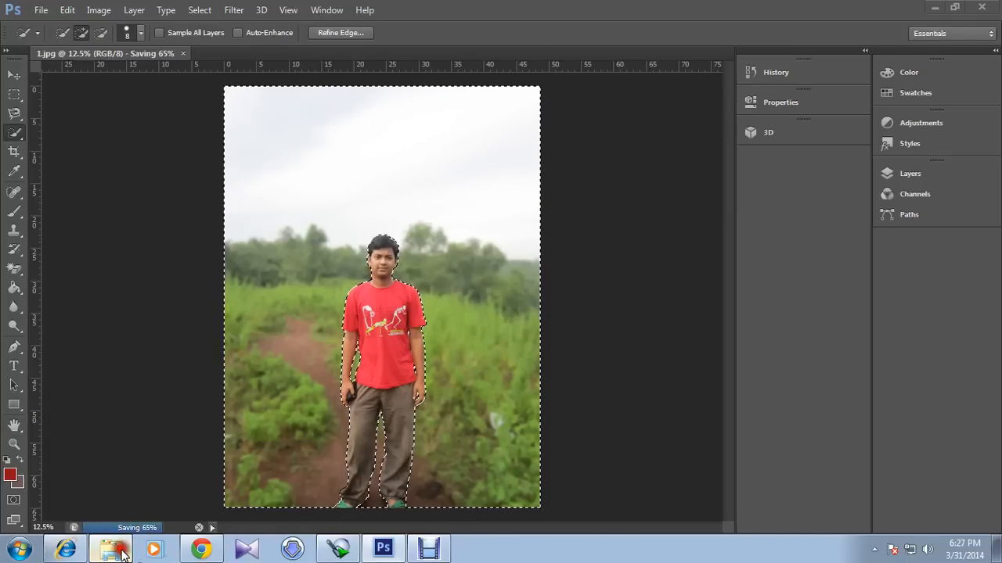
# Step: View the saved photo 1 from the DIGI folder in Windows Photo Viewer
pyautogui.click(112, 548)
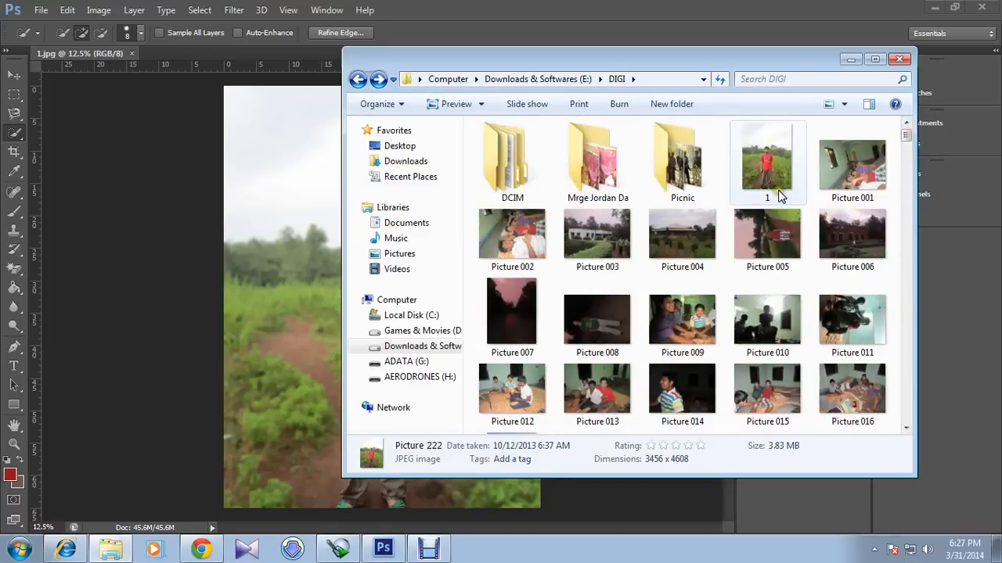
pyautogui.click(767, 161)
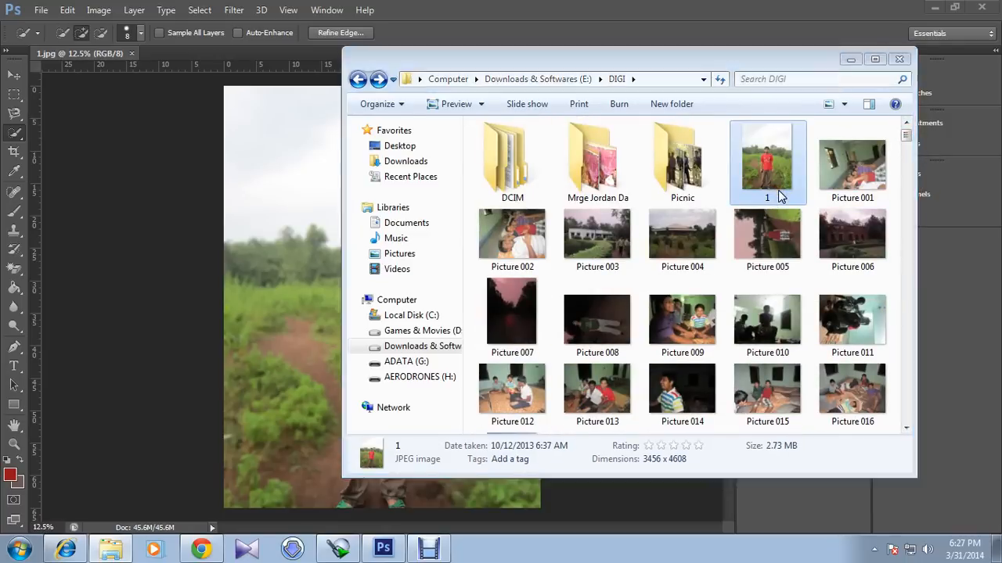
pyautogui.doubleClick(767, 160)
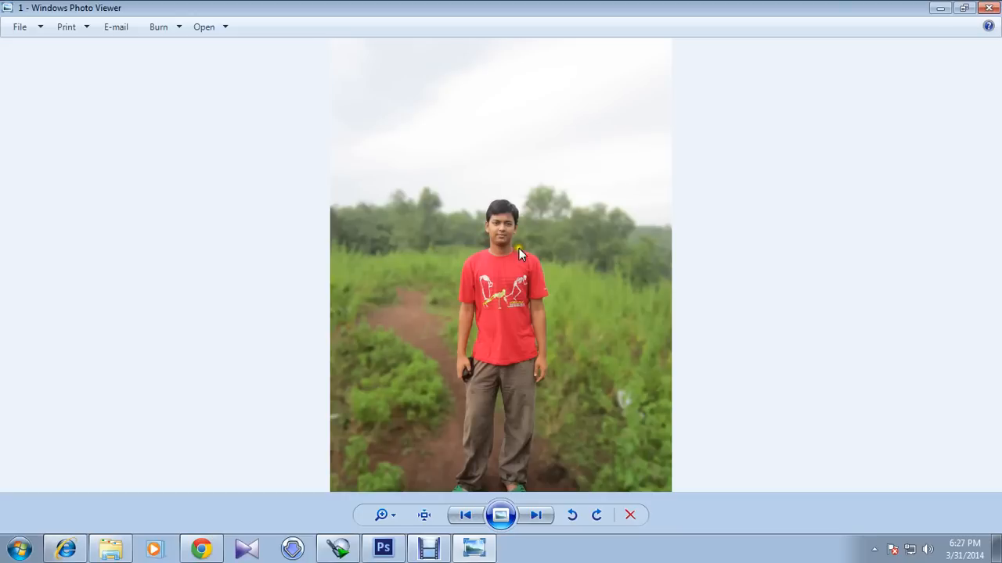
pyautogui.moveTo(988, 10)
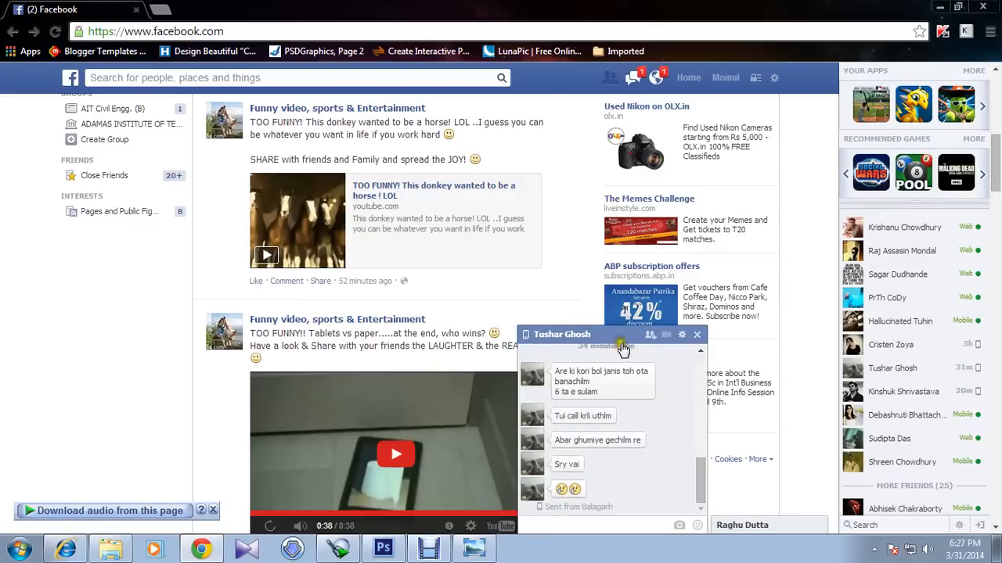
pyautogui.click(695, 335)
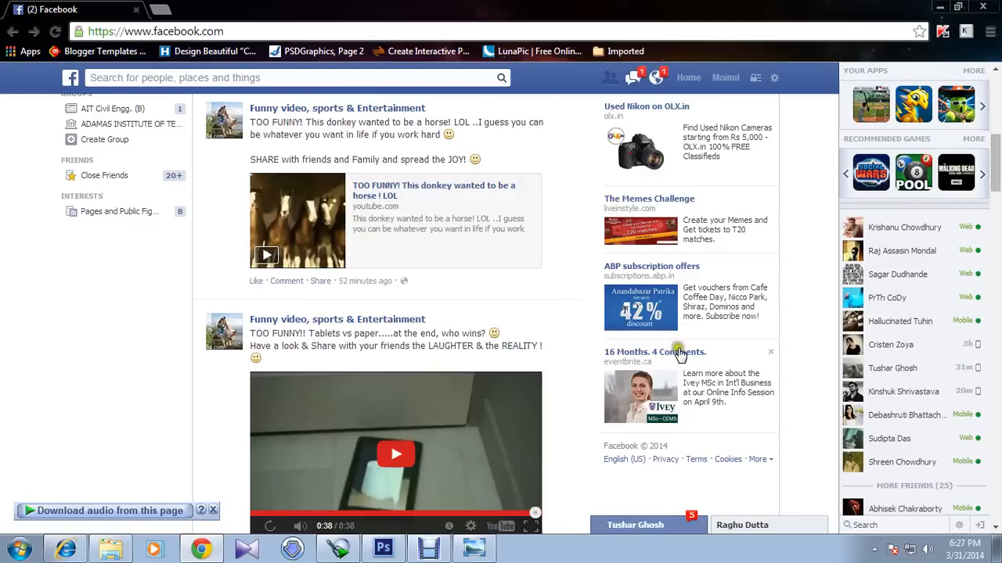
pyautogui.click(727, 78)
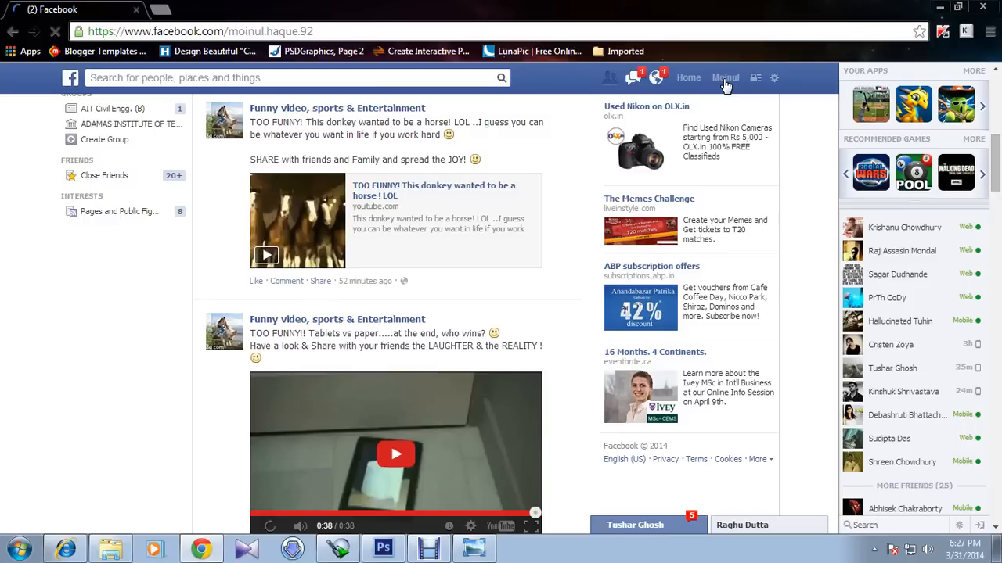
pyautogui.click(725, 78)
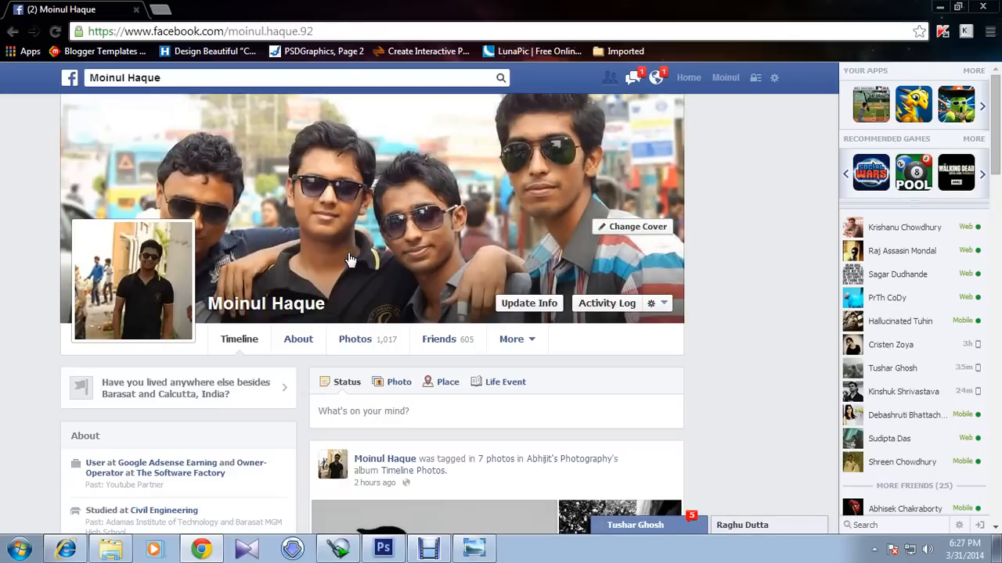
pyautogui.moveTo(562, 298)
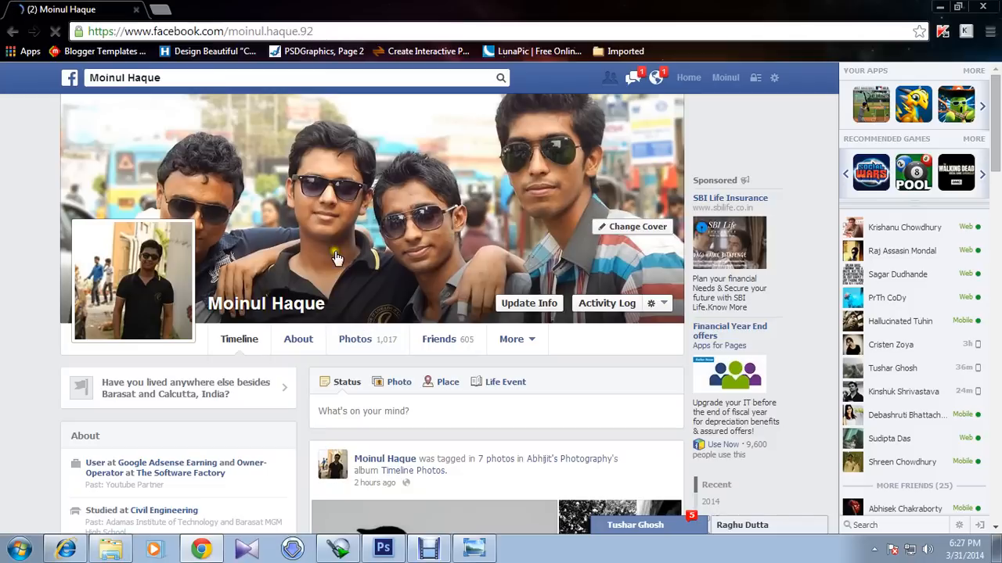
pyautogui.click(335, 257)
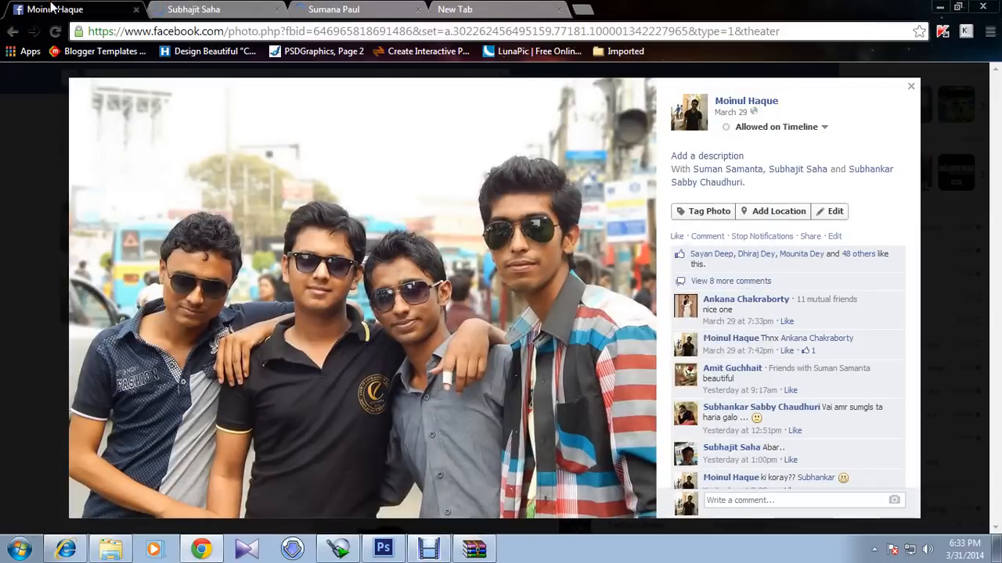
pyautogui.click(194, 10)
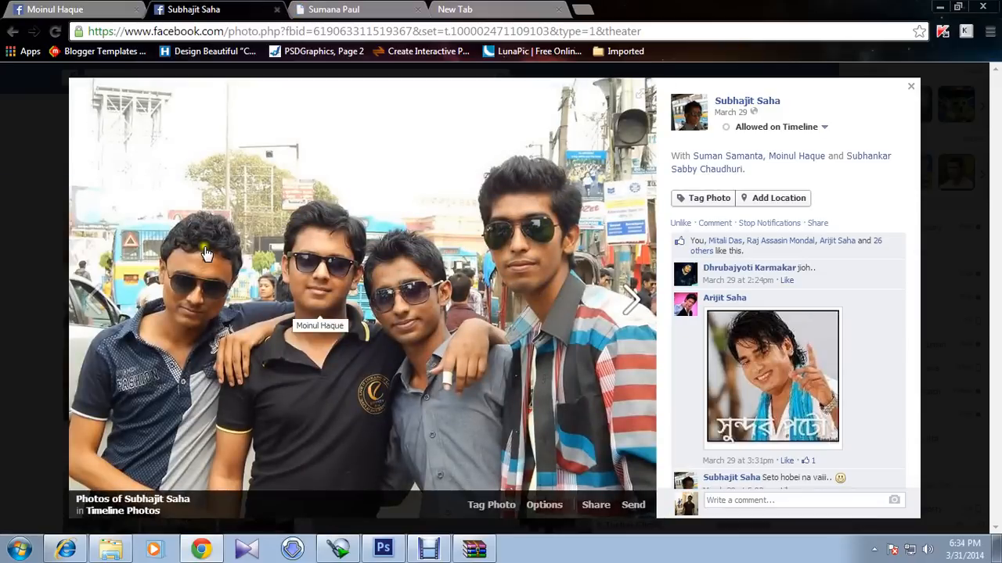
pyautogui.moveTo(573, 385)
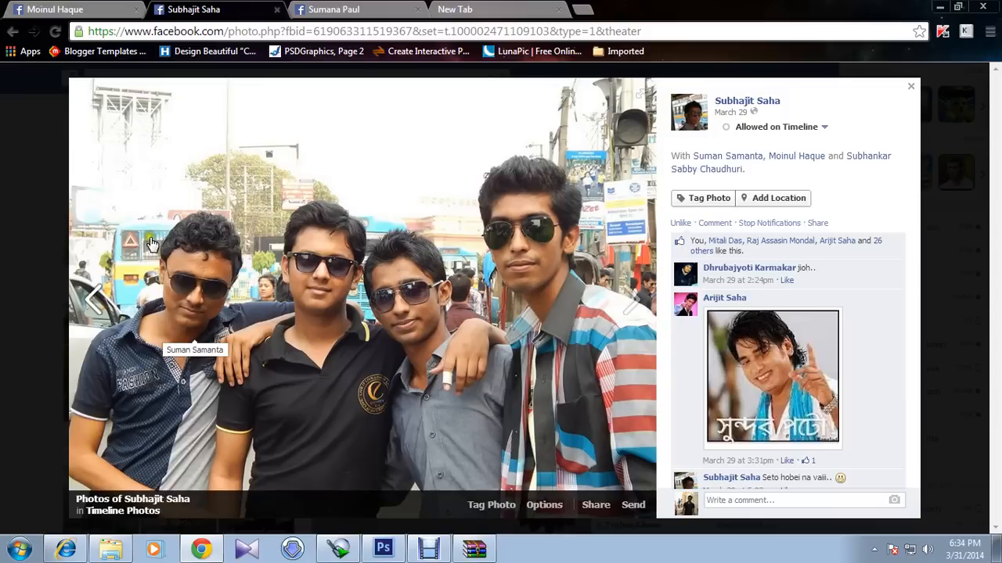
pyautogui.moveTo(107, 343)
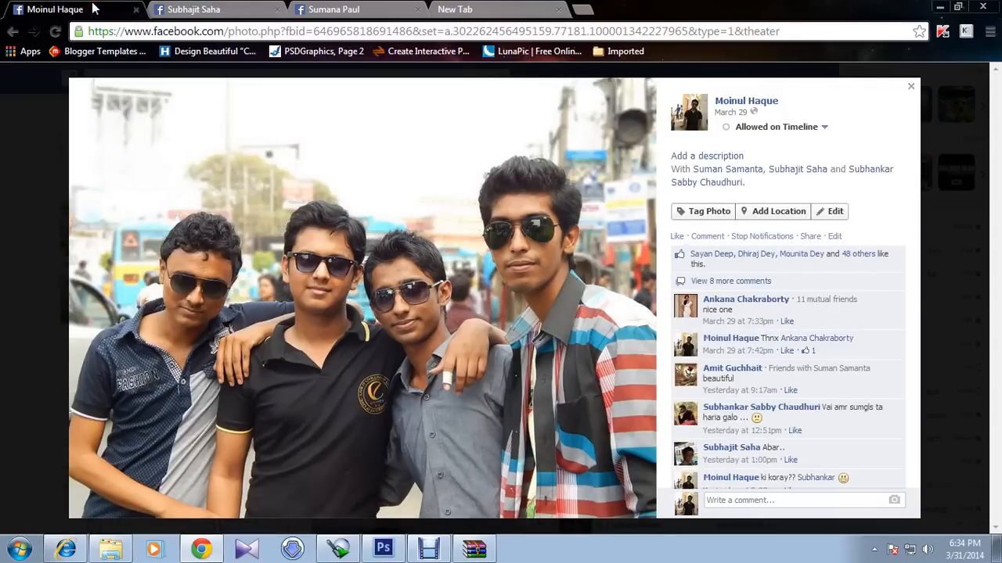
pyautogui.click(195, 9)
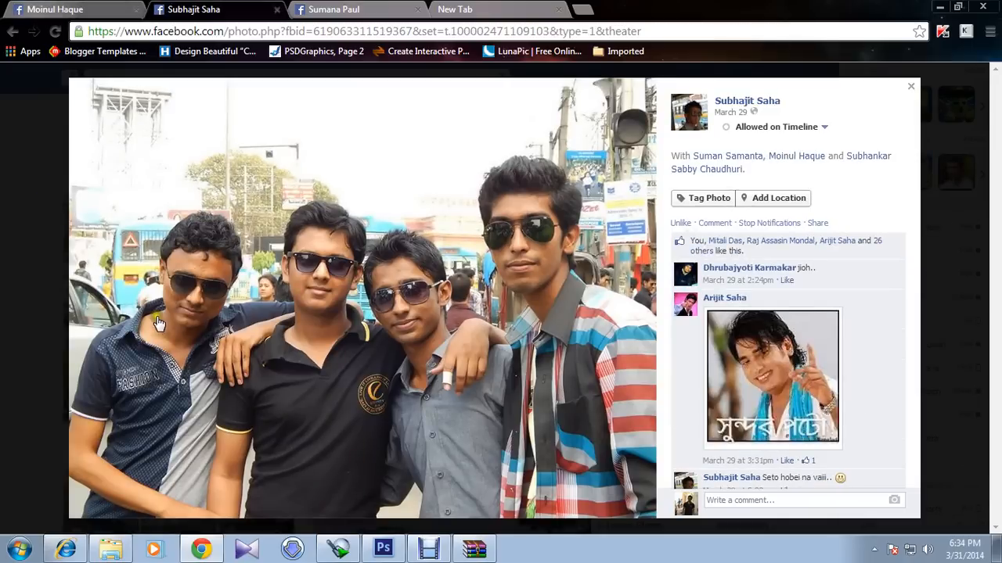
pyautogui.click(55, 11)
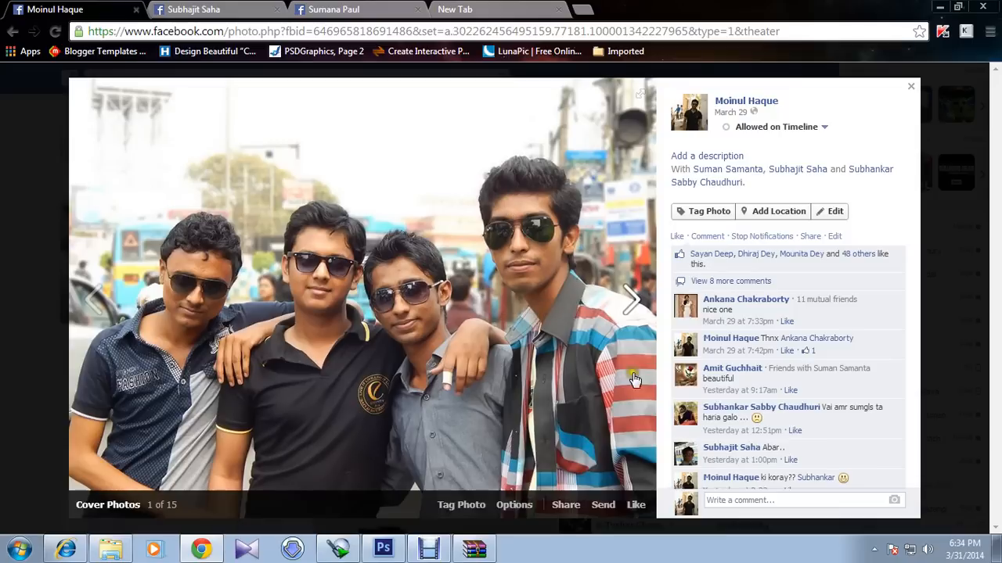
pyautogui.moveTo(275, 401)
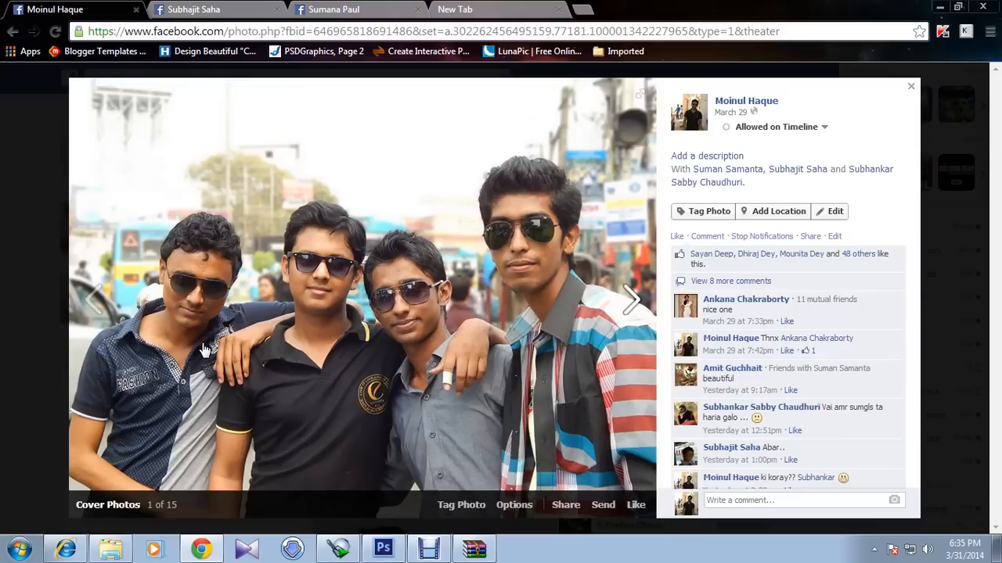
pyautogui.moveTo(202, 285)
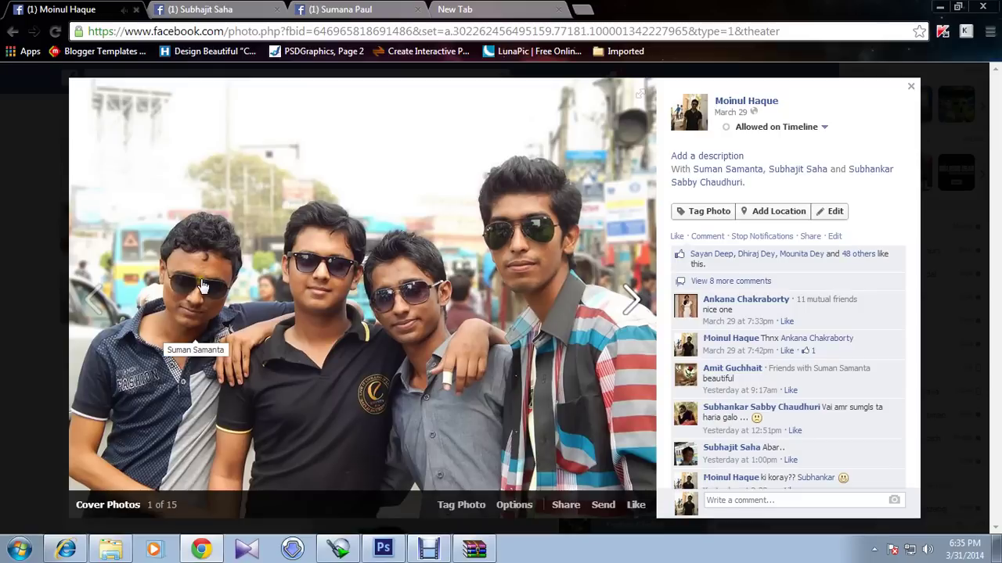
pyautogui.moveTo(3, 305)
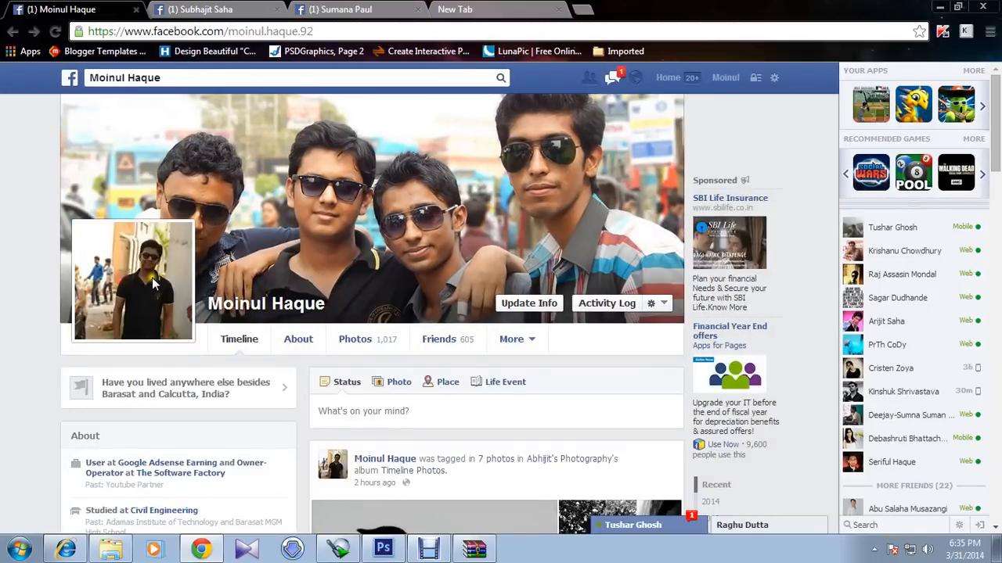
pyautogui.click(154, 278)
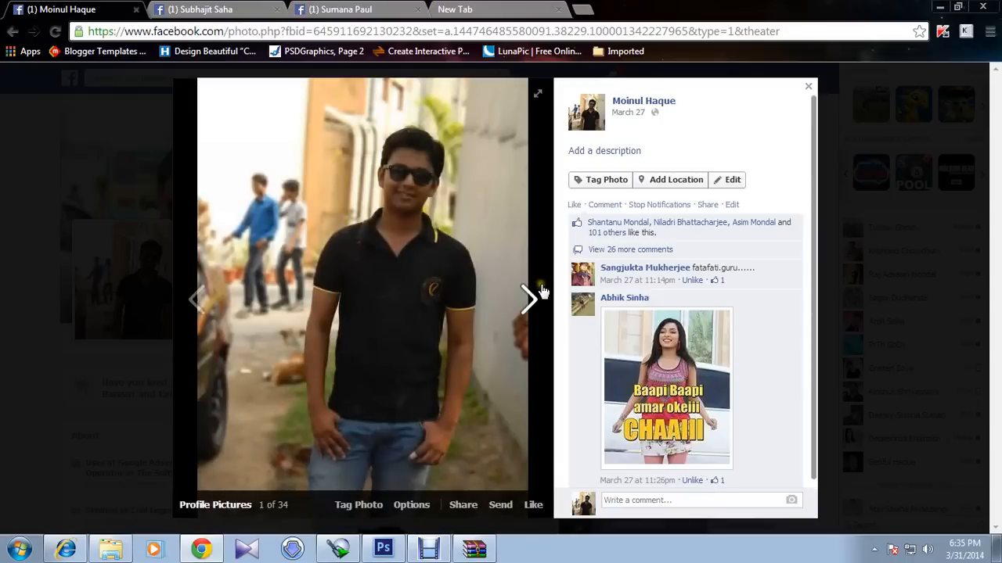
pyautogui.click(404, 180)
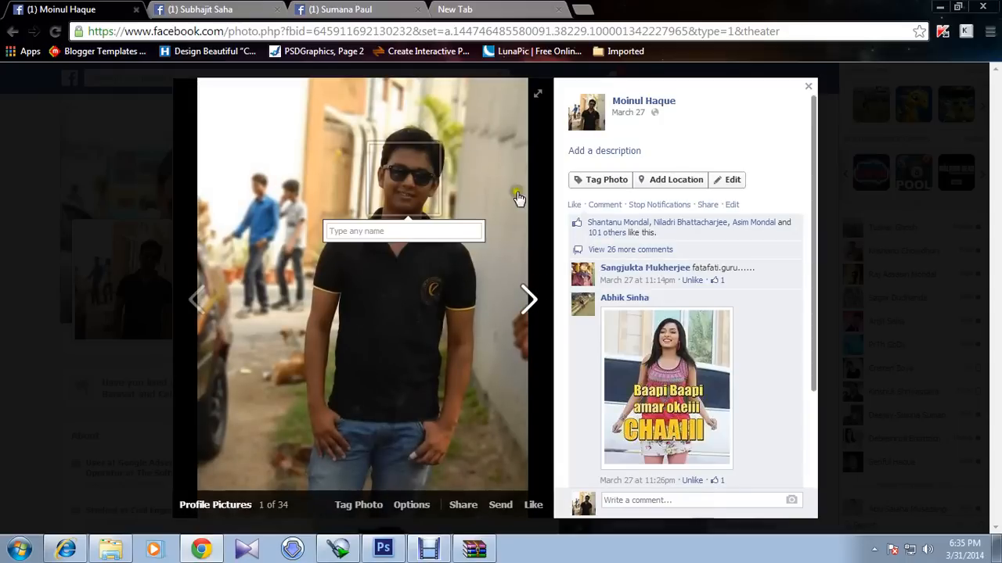
pyautogui.click(405, 367)
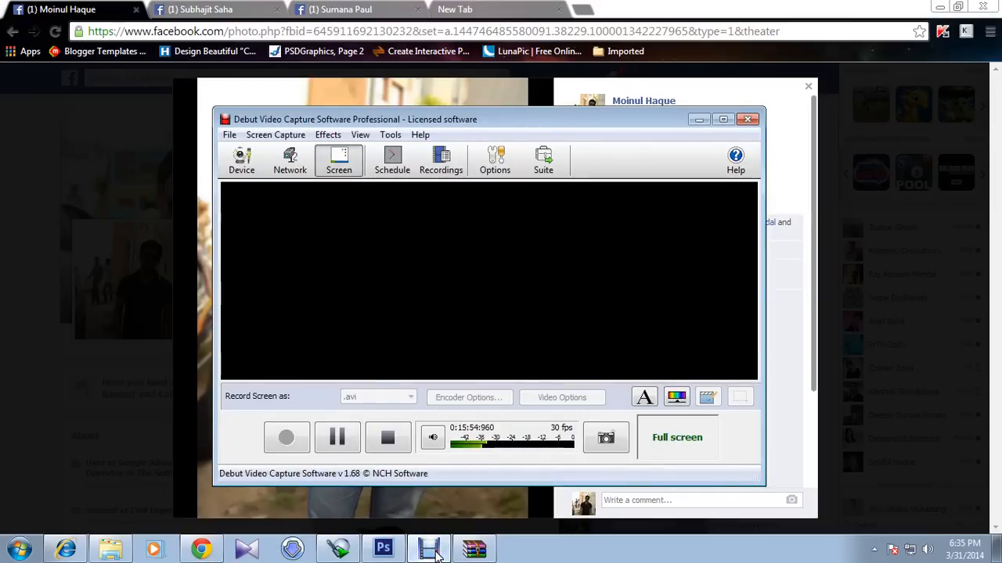
pyautogui.moveTo(427, 523)
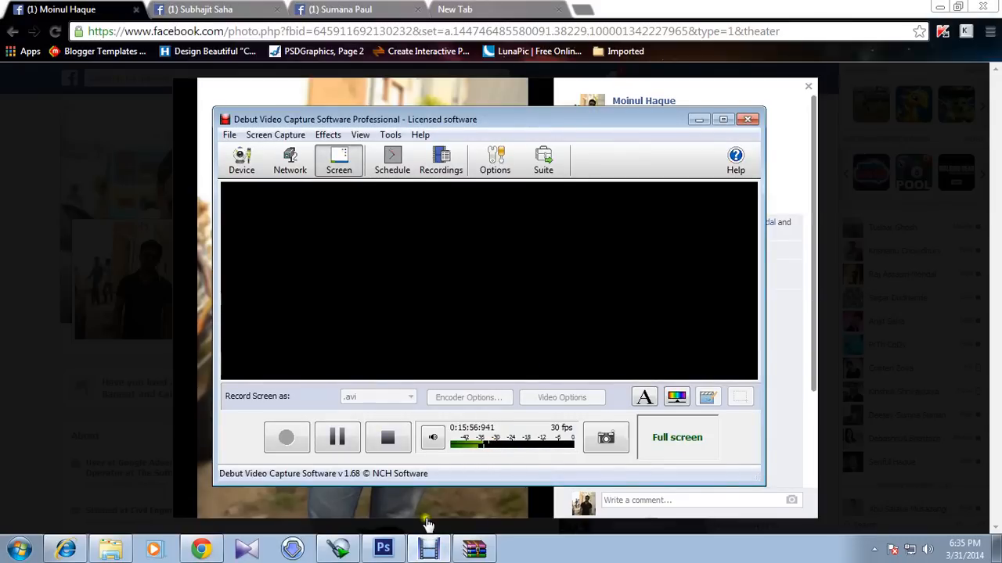